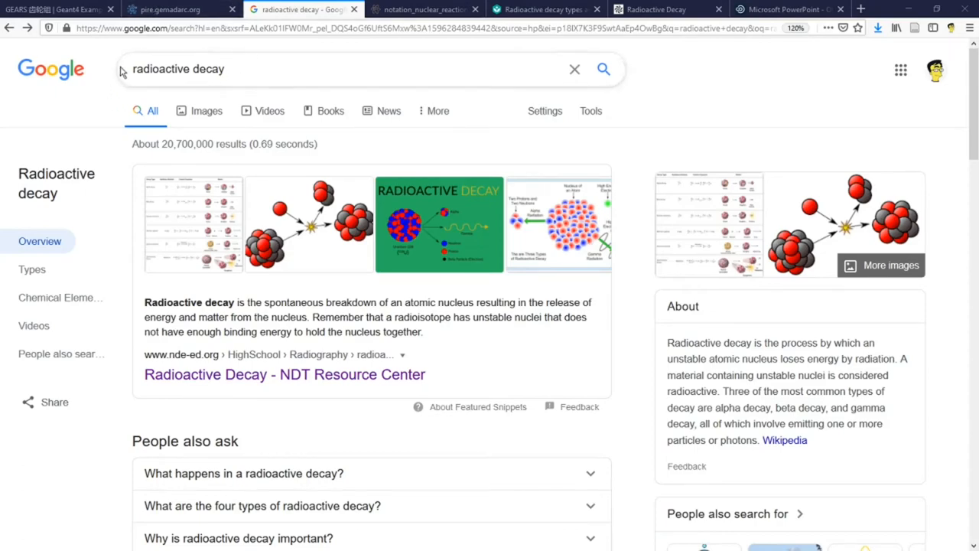
Step: Show image results for radioactive decay and enlarge Earth How's Uranium-238 decay illustration
click(206, 110)
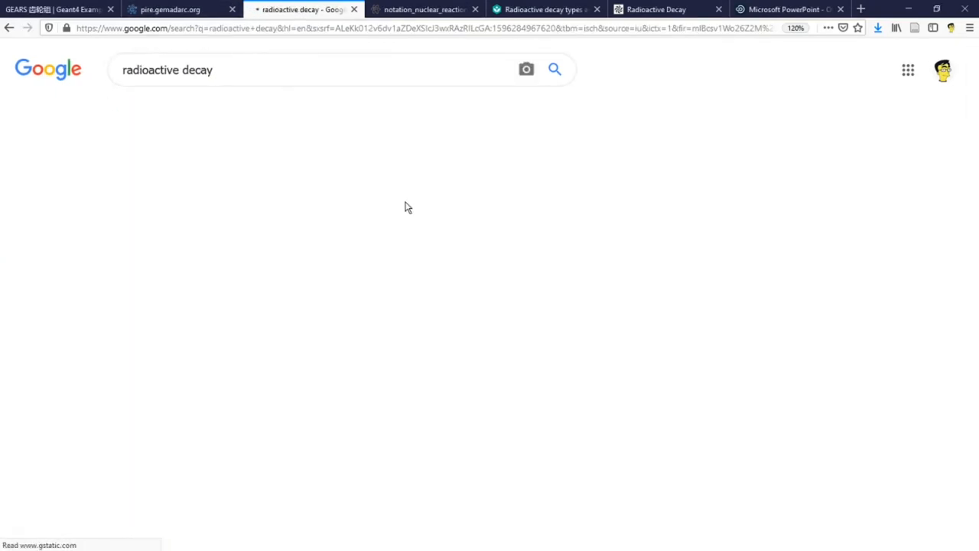
click(130, 103)
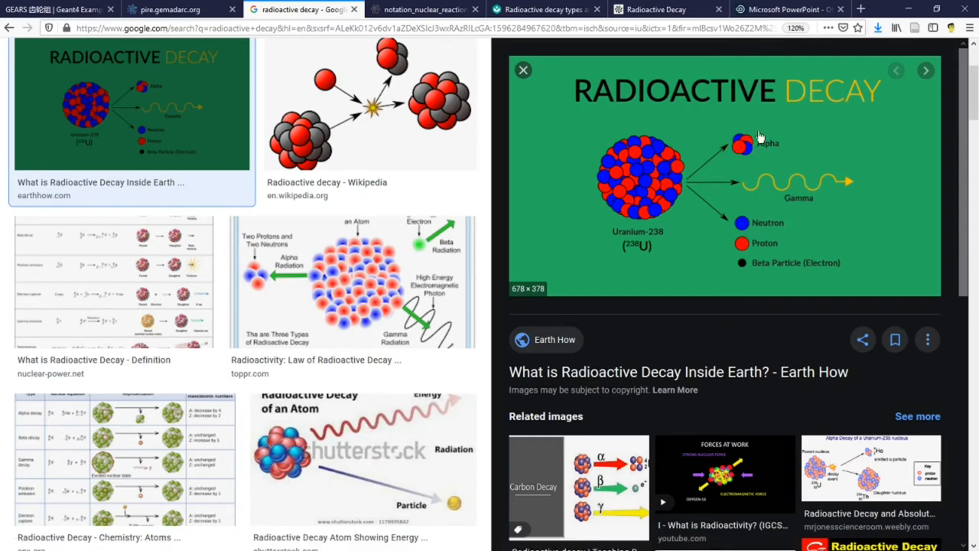
mouse_move(662, 229)
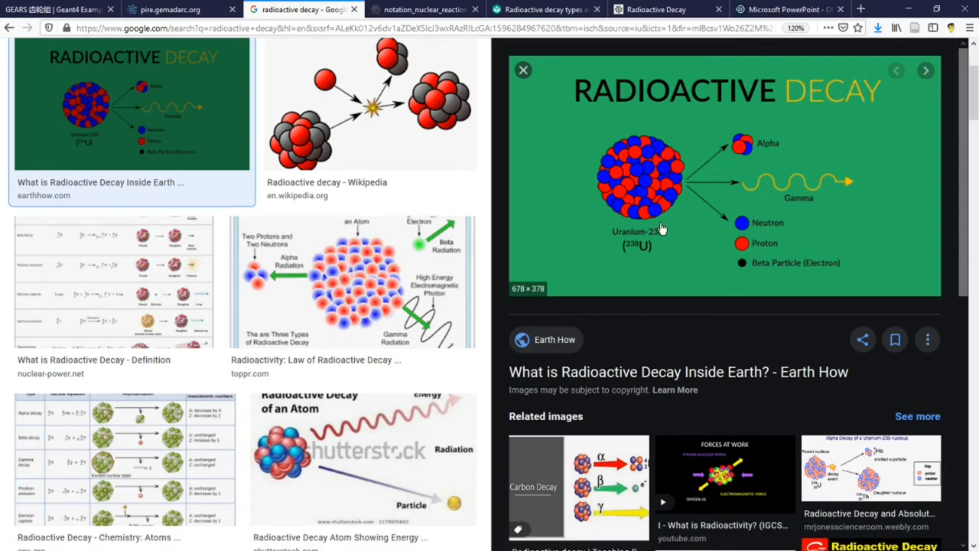
click(523, 69)
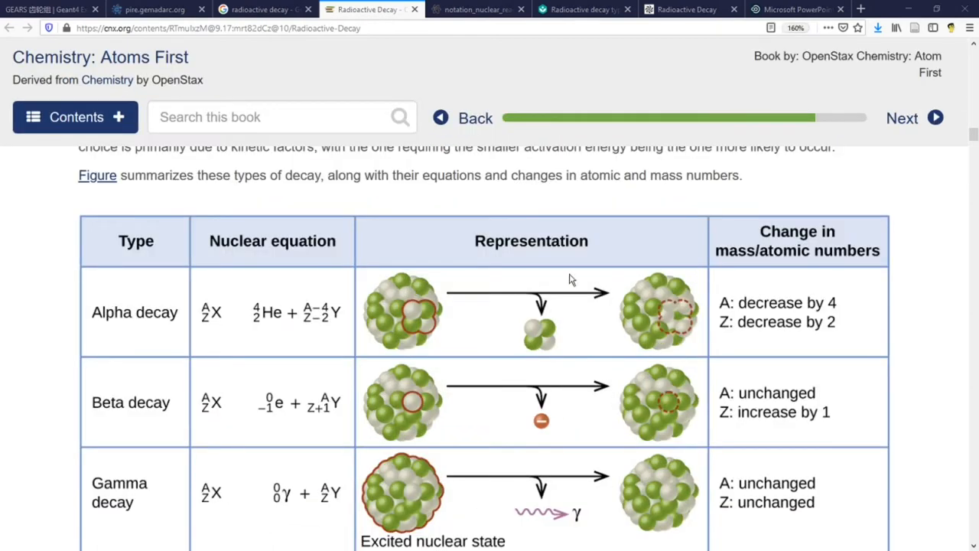
mouse_move(555, 355)
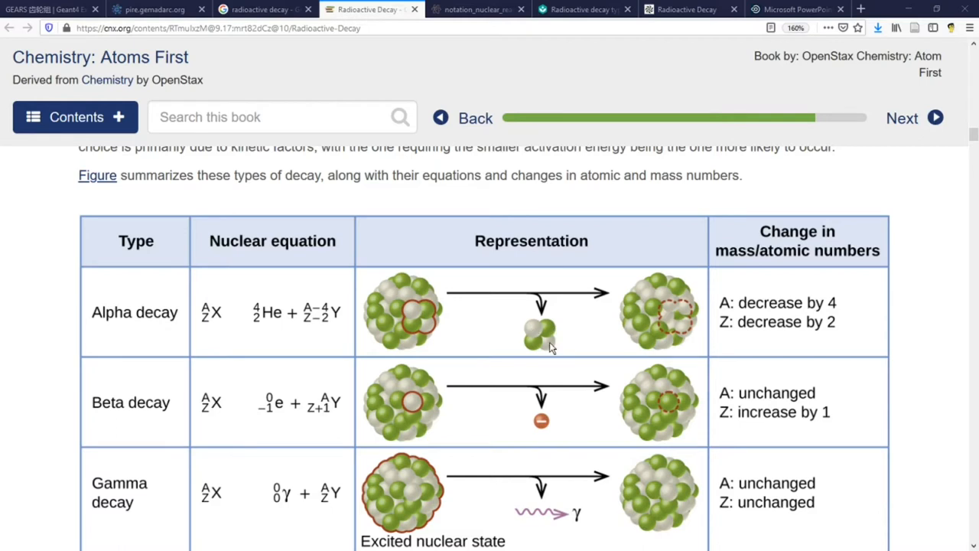
mouse_move(439, 325)
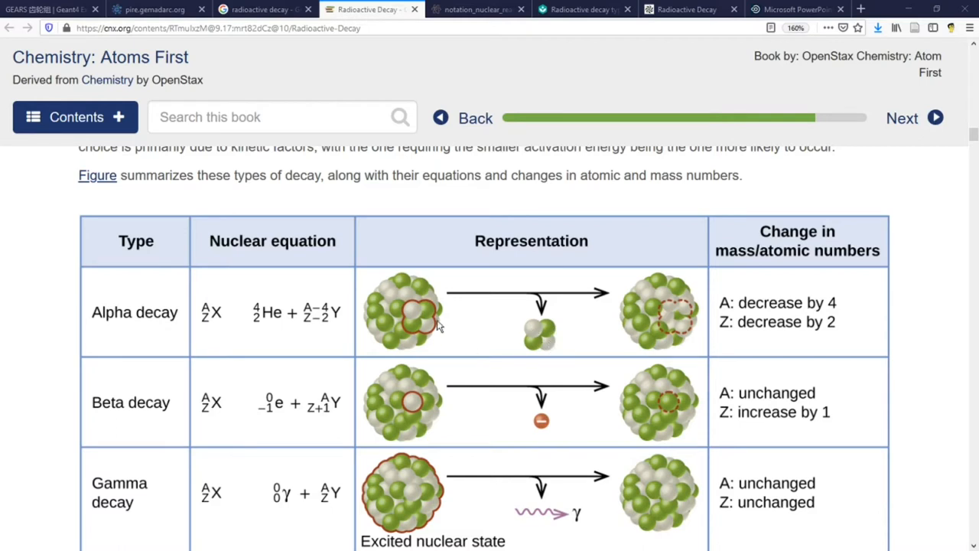
mouse_move(436, 325)
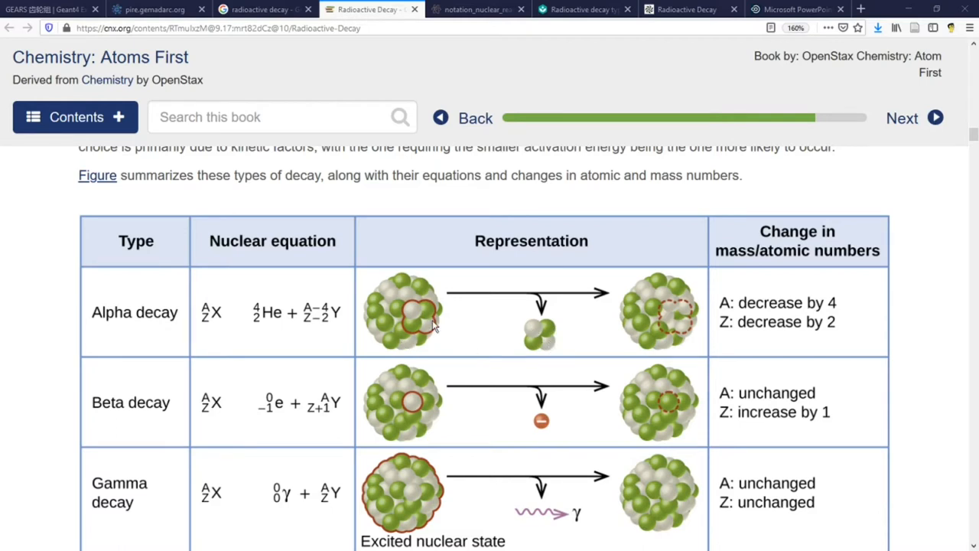
mouse_move(681, 338)
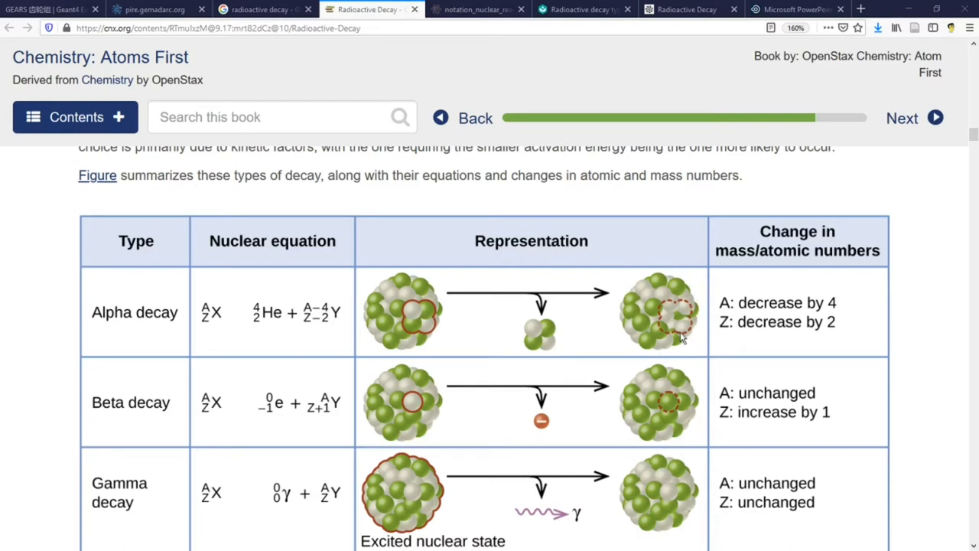
mouse_move(431, 378)
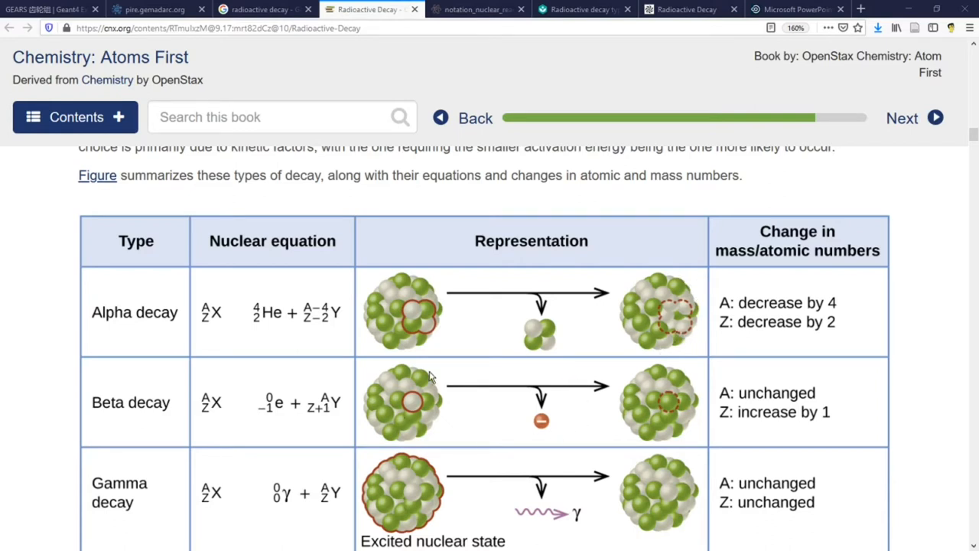
mouse_move(552, 419)
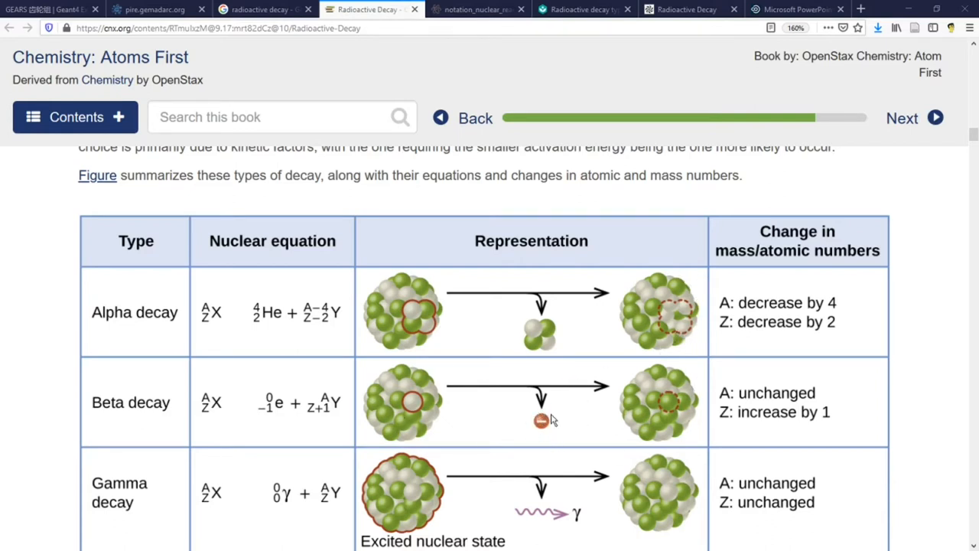
mouse_move(541, 428)
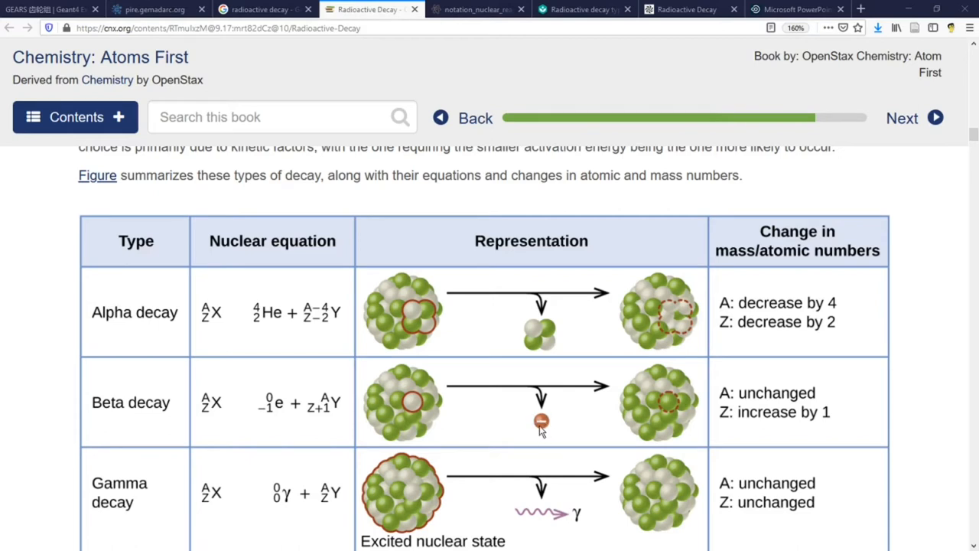
mouse_move(419, 407)
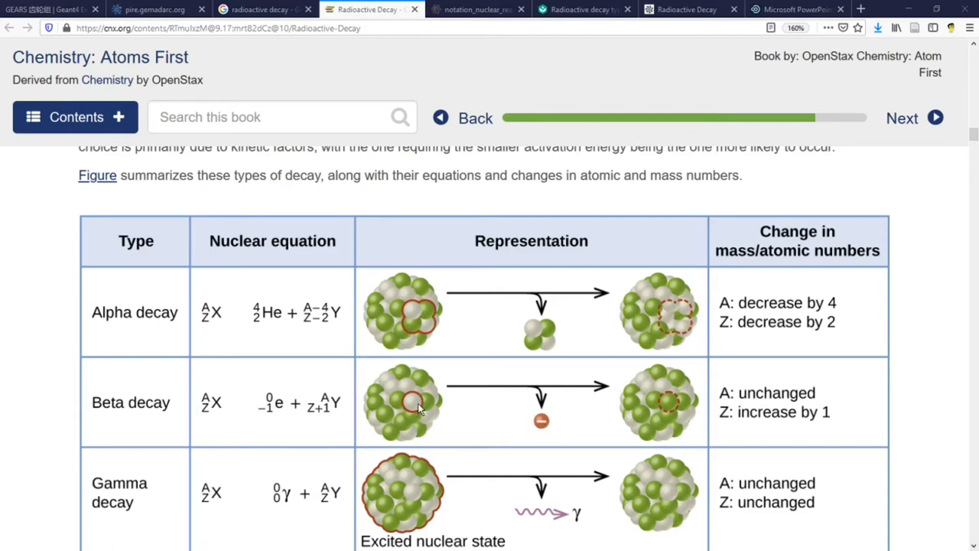
mouse_move(431, 427)
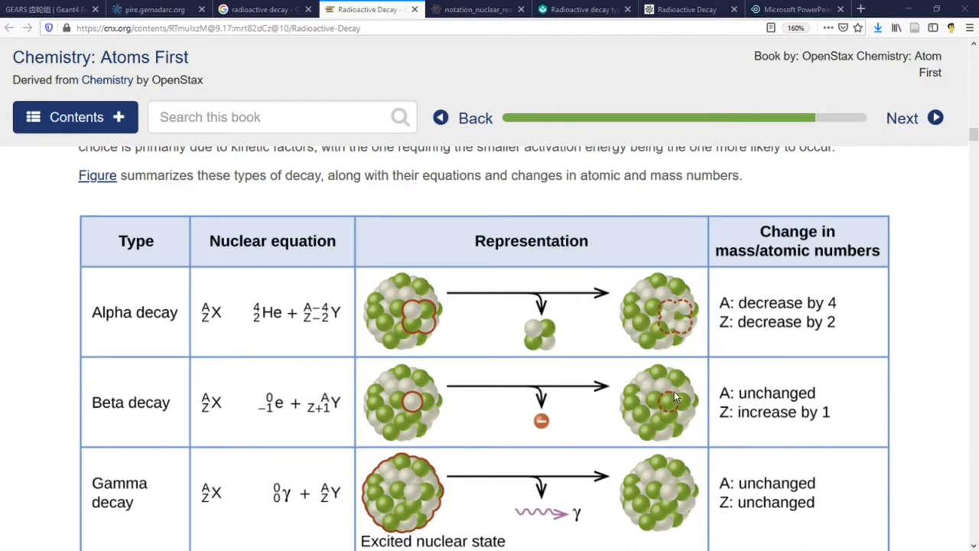
mouse_move(717, 379)
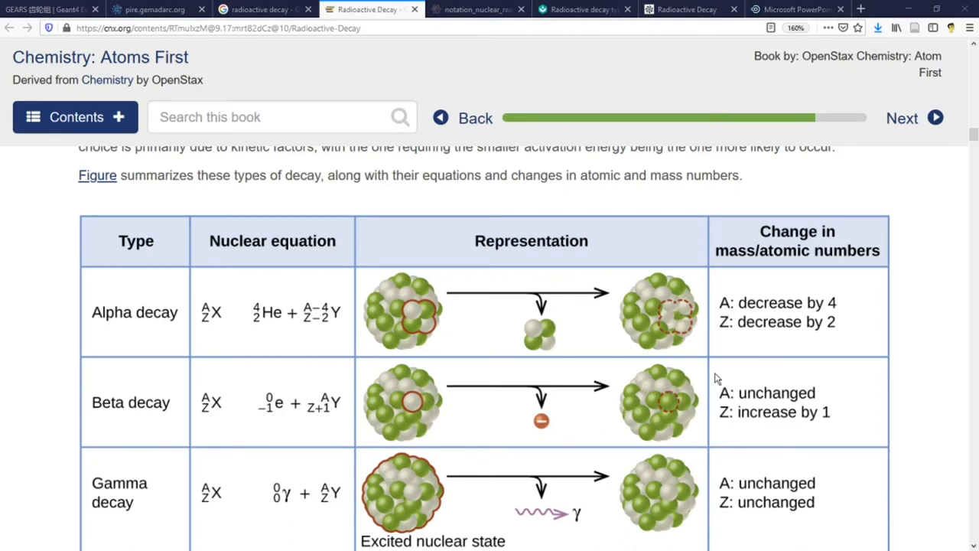
mouse_move(679, 404)
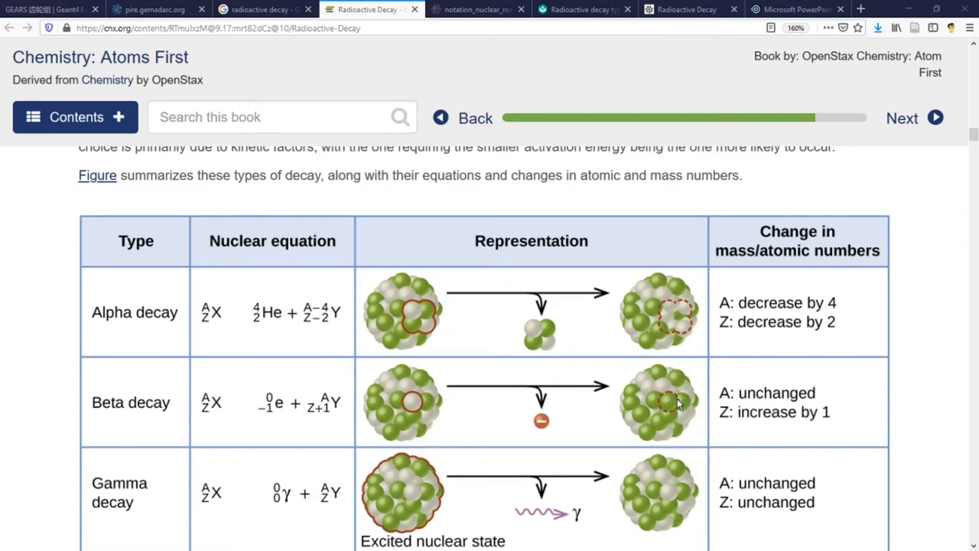
mouse_move(581, 360)
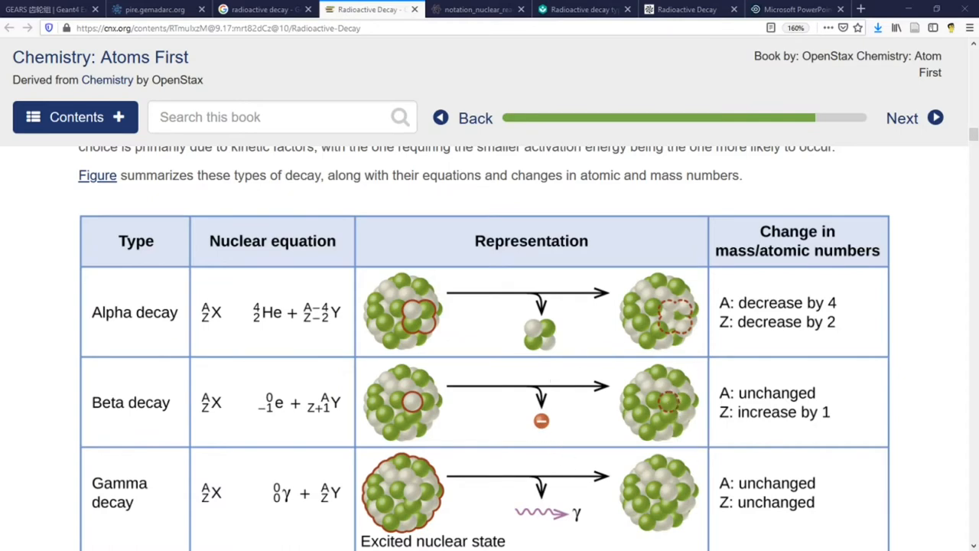
mouse_move(3, 305)
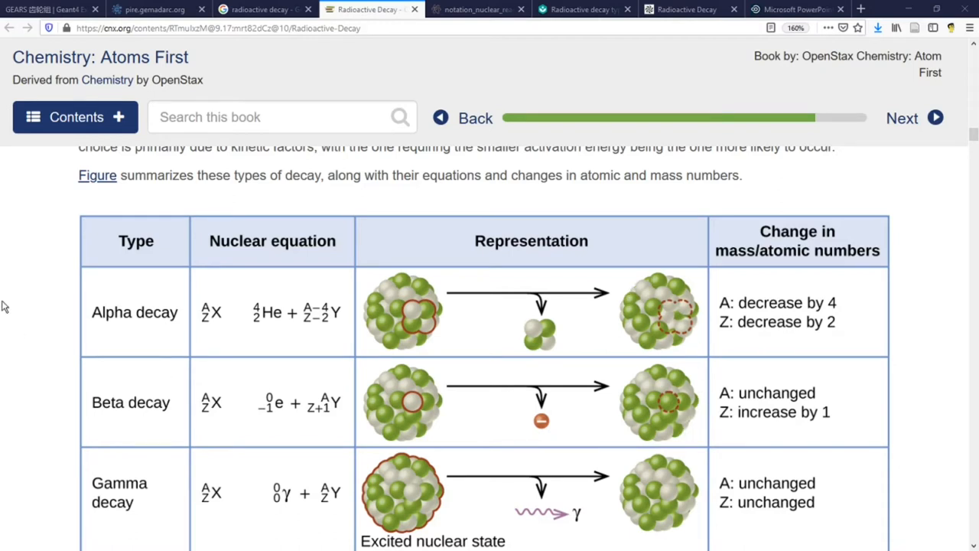
mouse_move(122, 385)
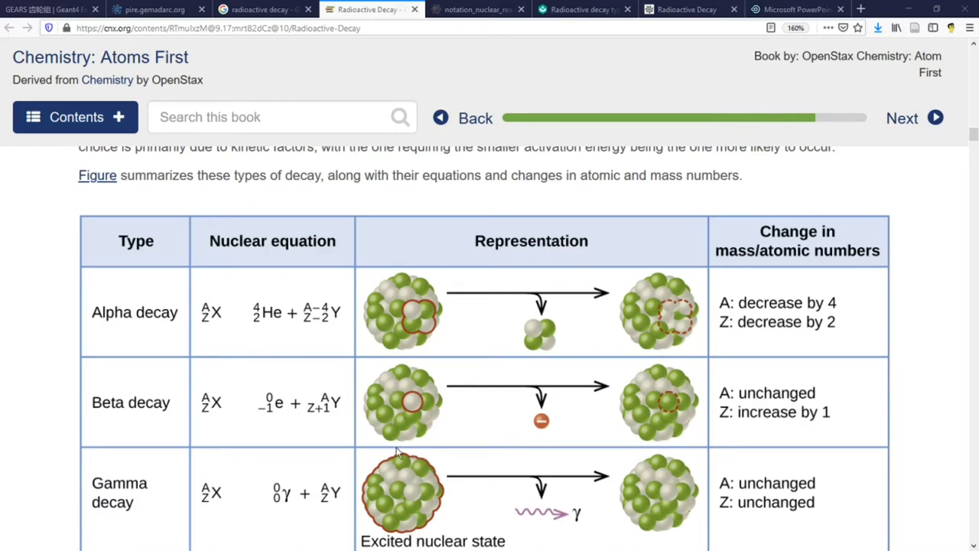
mouse_move(412, 523)
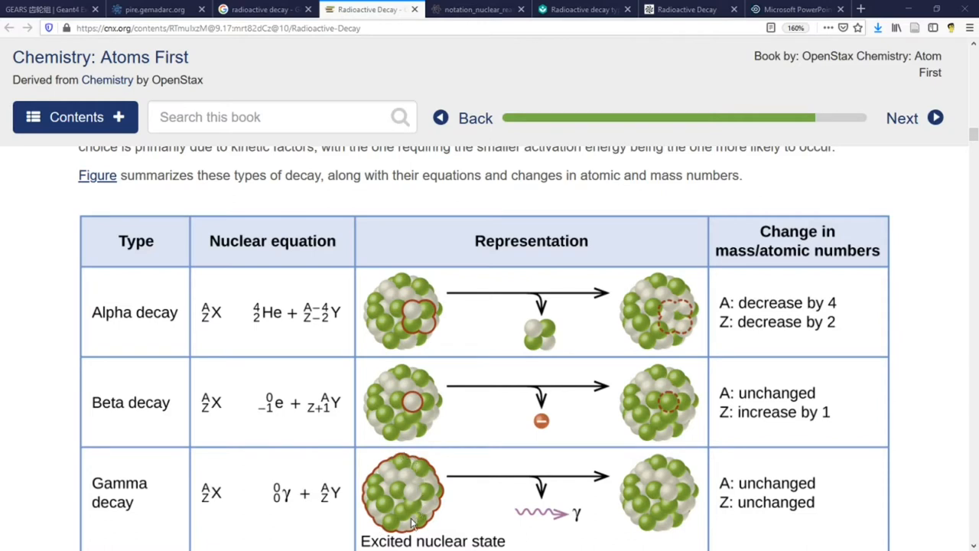
mouse_move(427, 476)
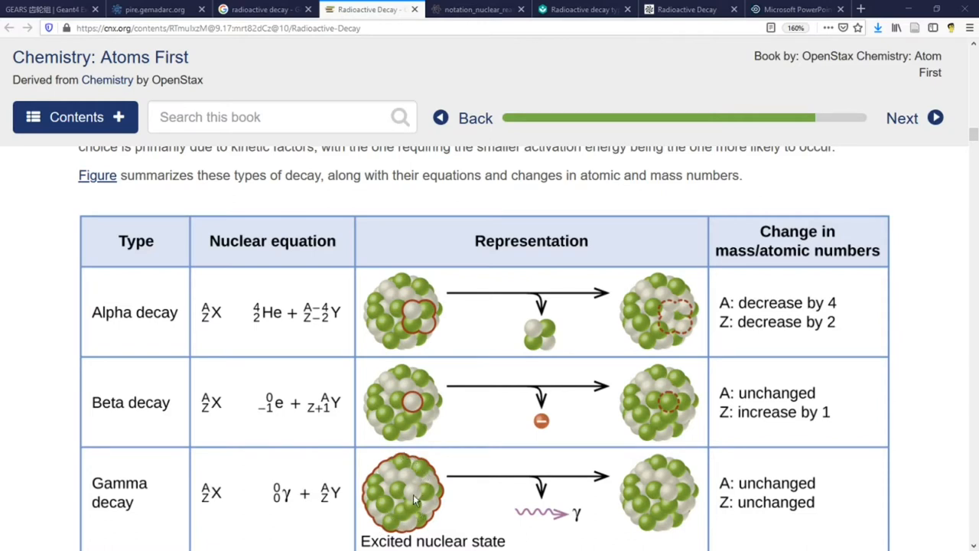
mouse_move(516, 511)
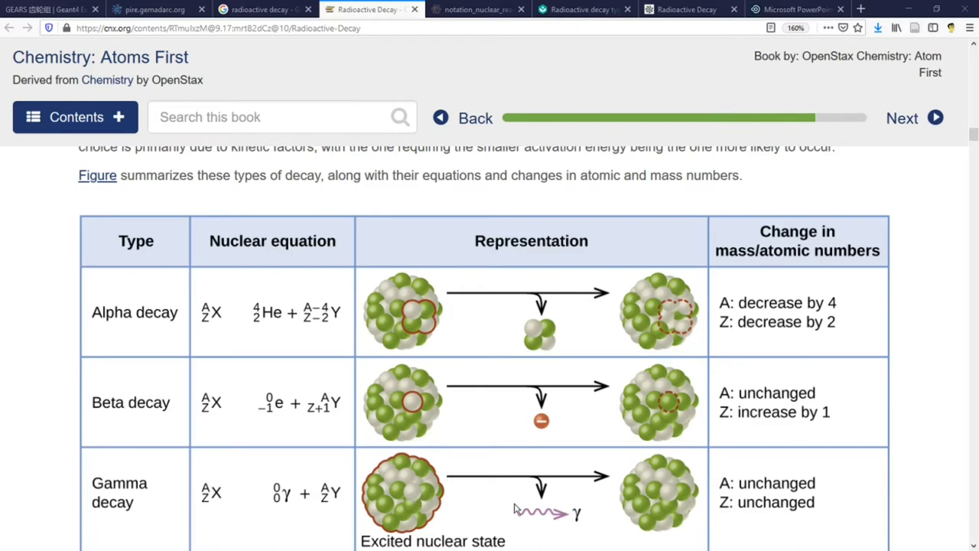
mouse_move(577, 508)
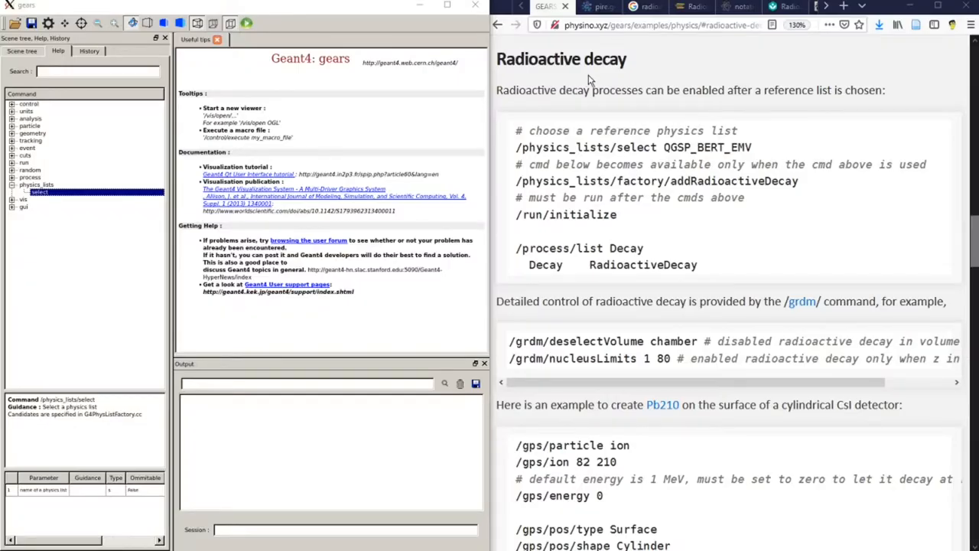
mouse_move(662, 181)
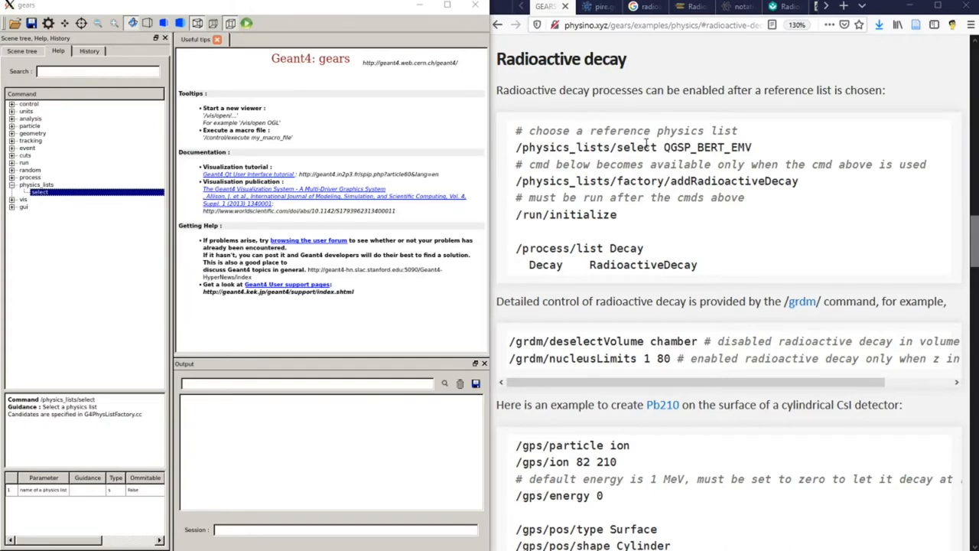
mouse_move(557, 197)
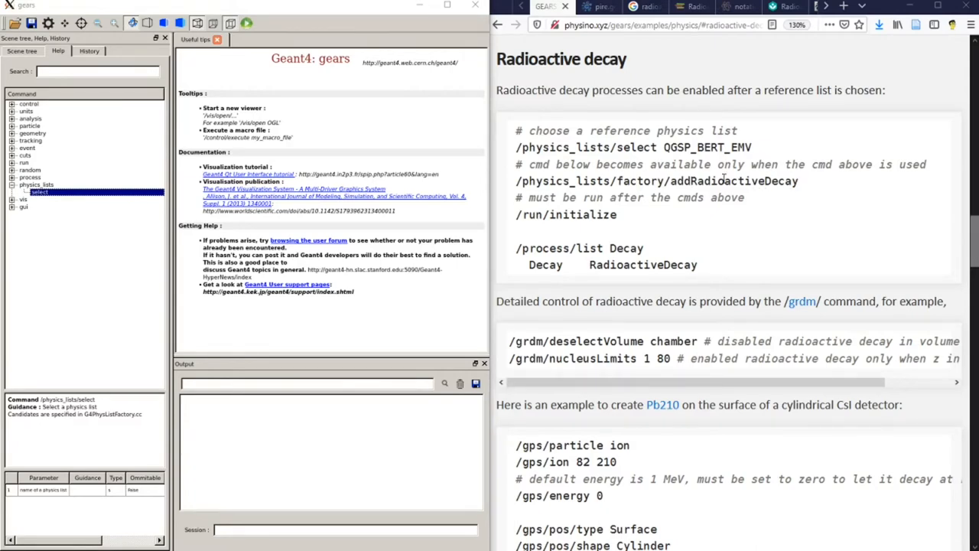
mouse_move(636, 163)
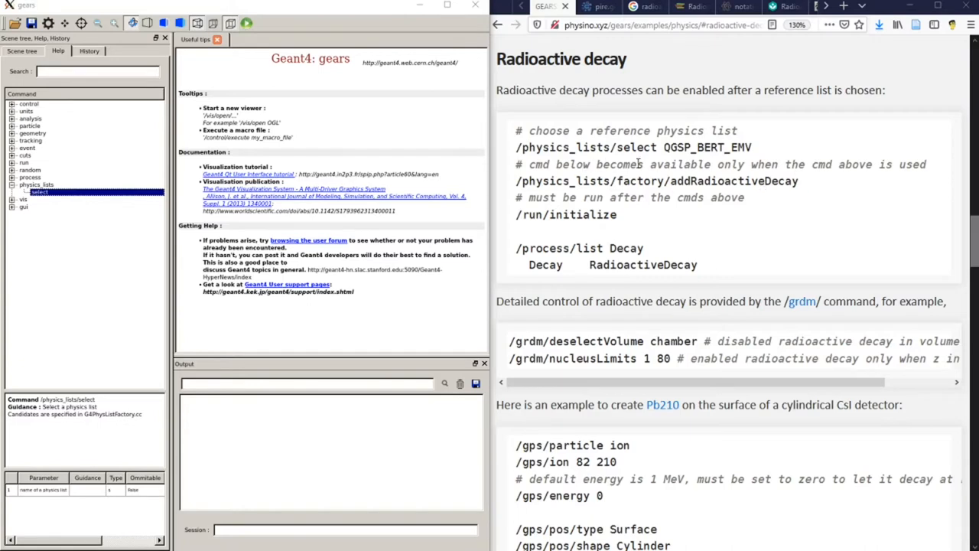
mouse_move(725, 177)
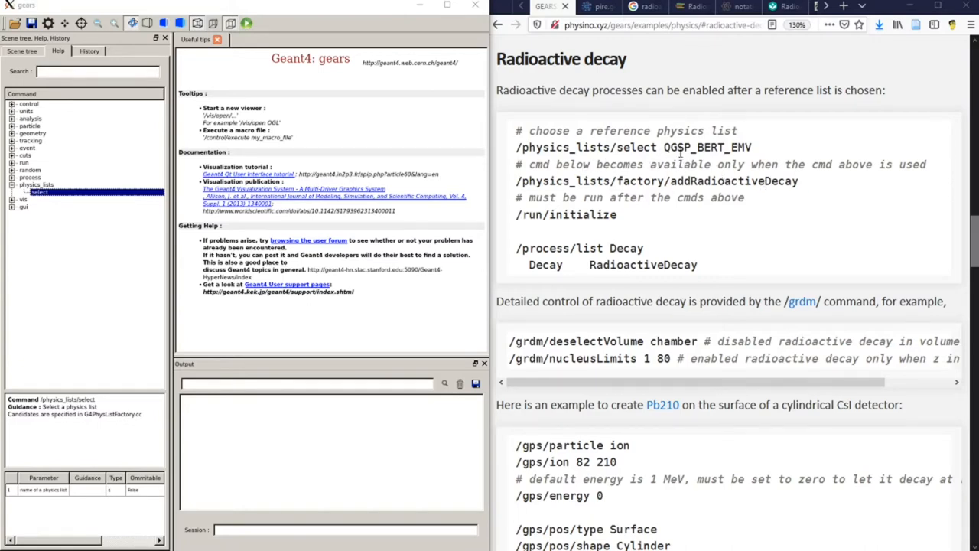
mouse_move(516, 147)
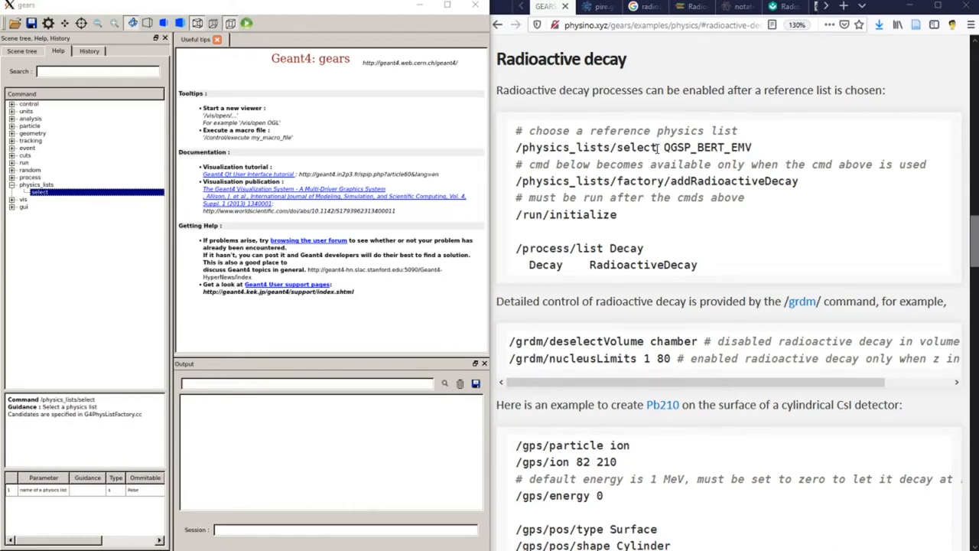
Step: Select QGSP_BERT as the reference physics list via /physics_lists/select
text(/physics_lists/select QGSP_BERT)
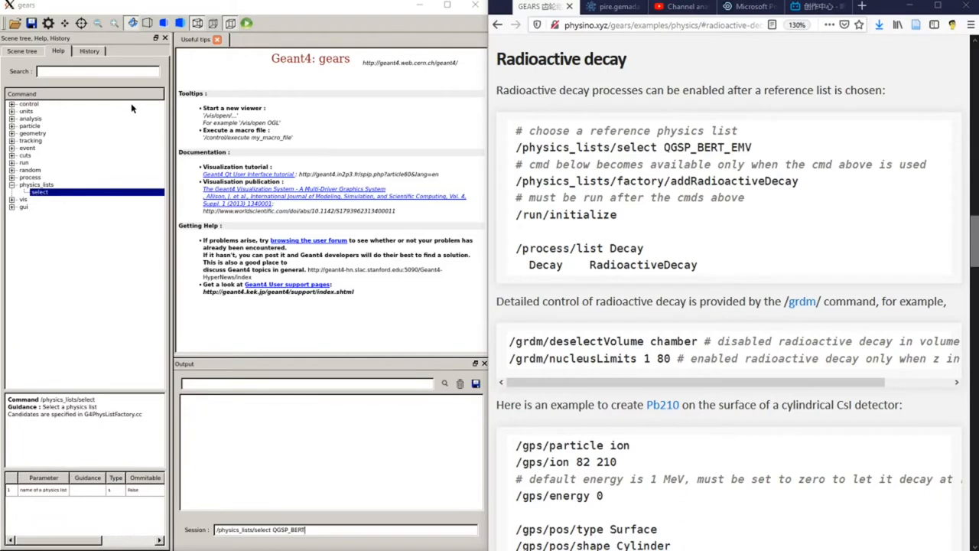
mouse_move(410, 337)
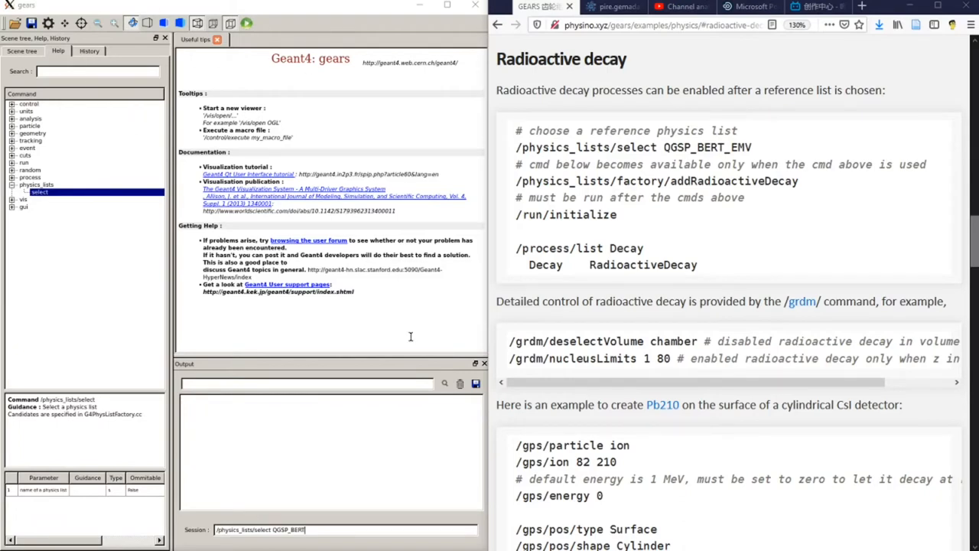
mouse_move(102, 277)
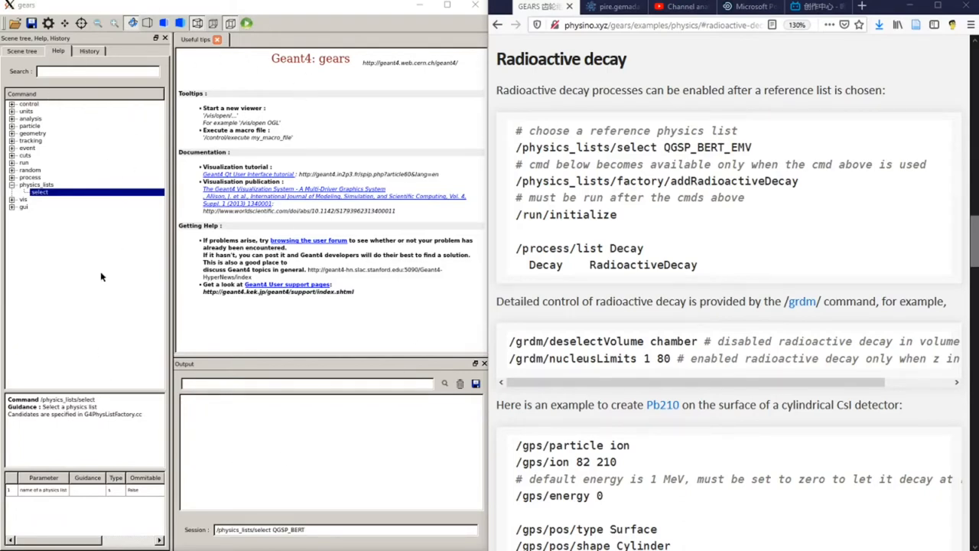
mouse_move(23, 266)
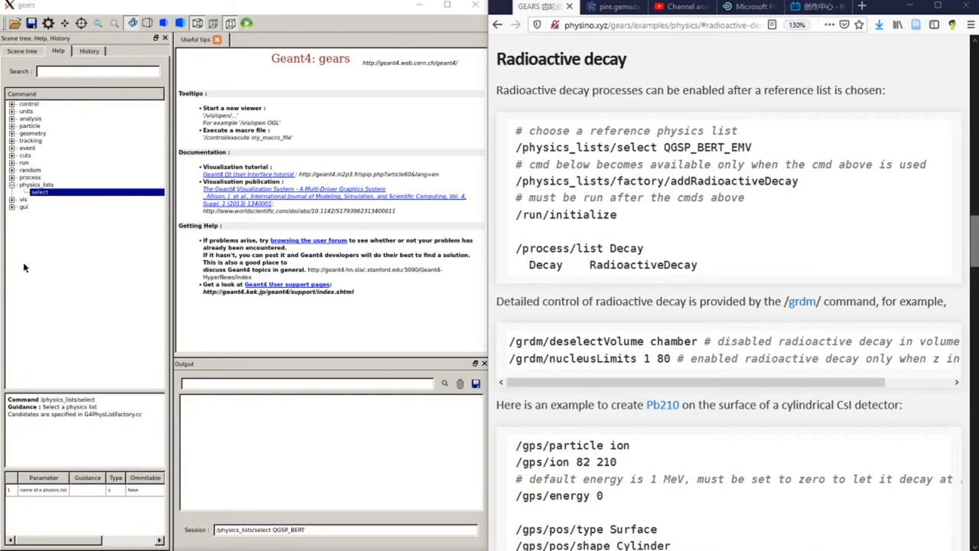
mouse_move(54, 292)
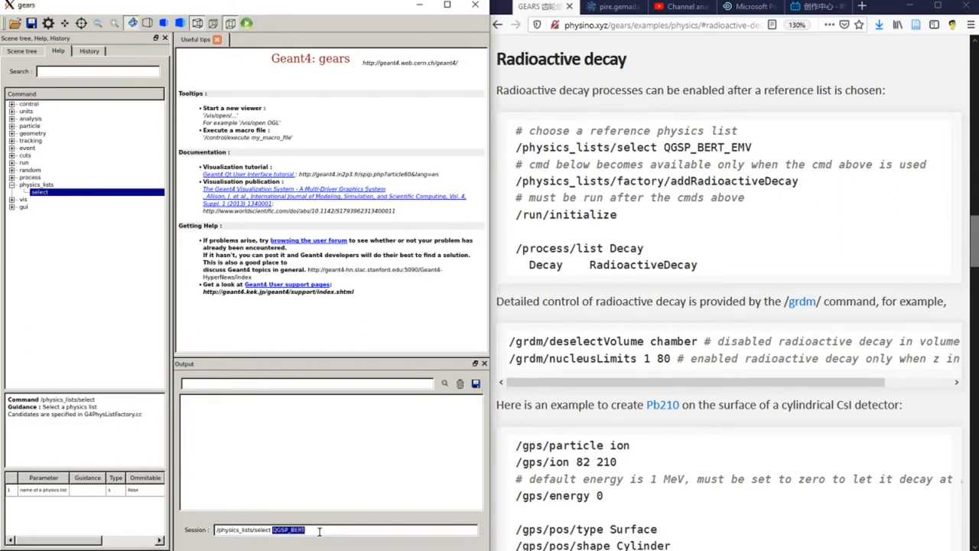
key(Return)
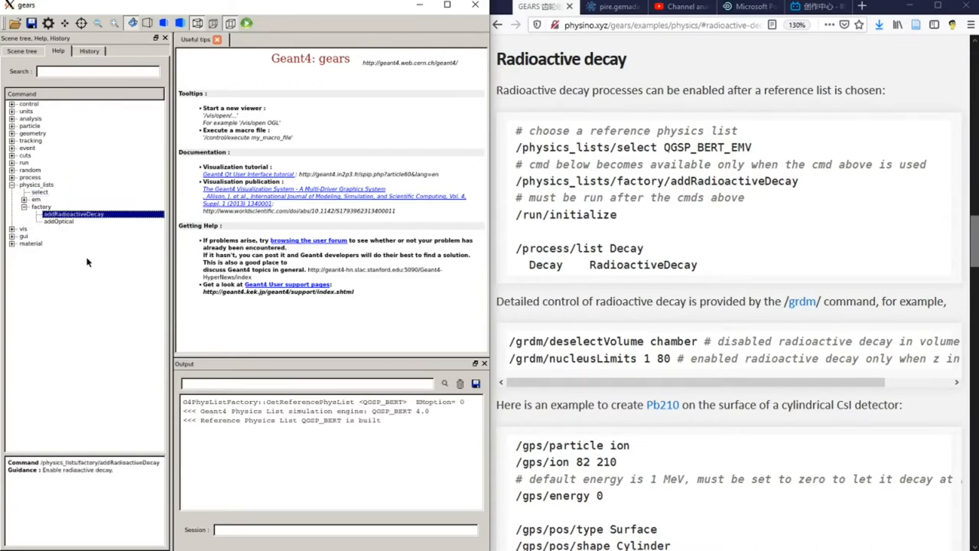
click(73, 214)
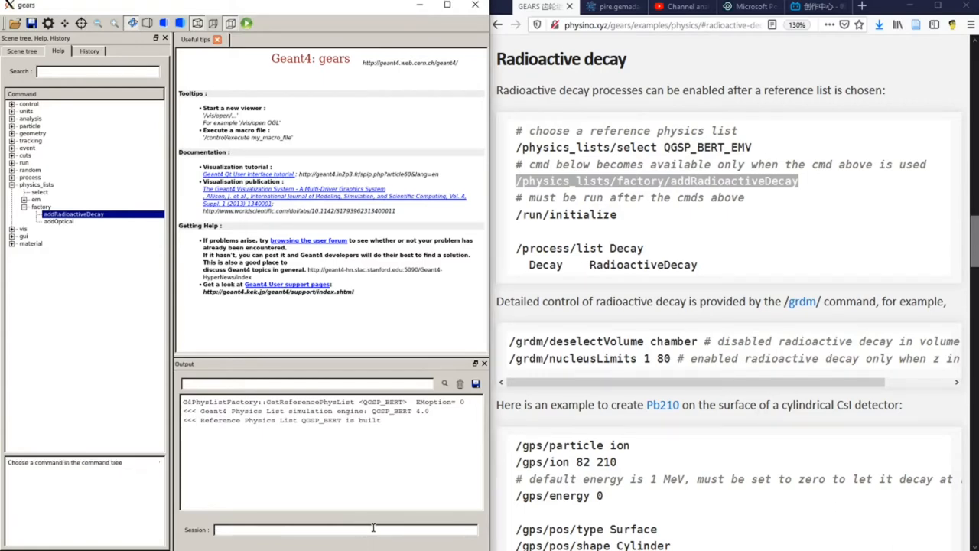
Step: Start a /run command and expand the grdm radioactive decay group in Help
text(/ru)
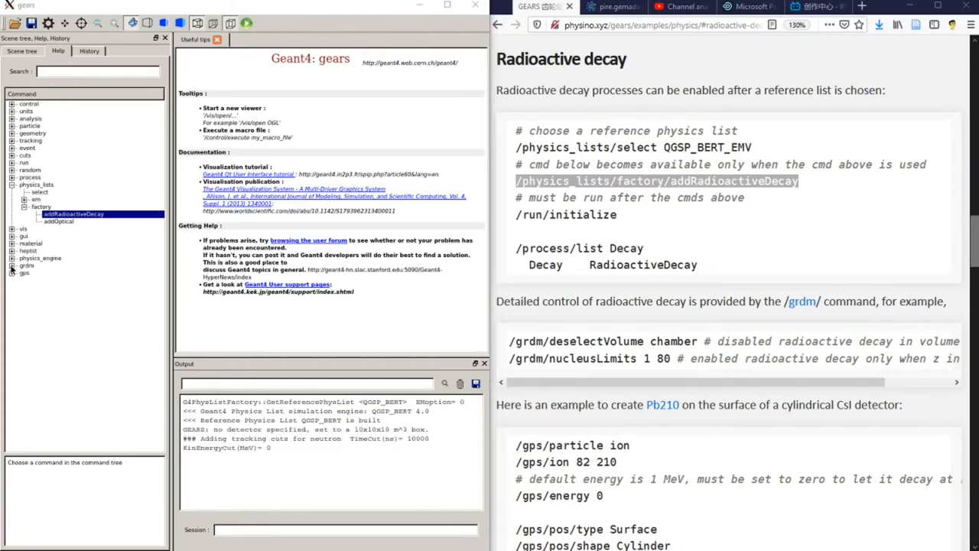
click(14, 265)
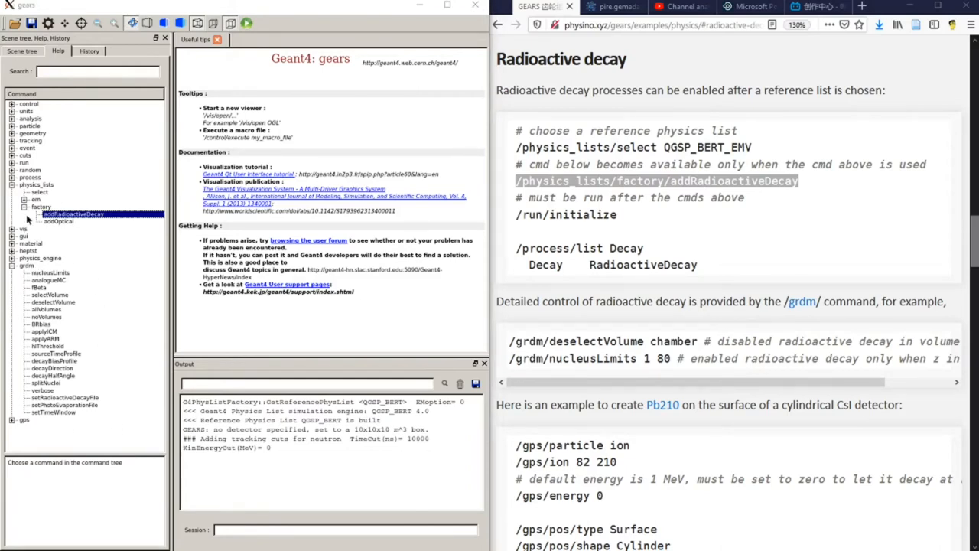
mouse_move(641, 358)
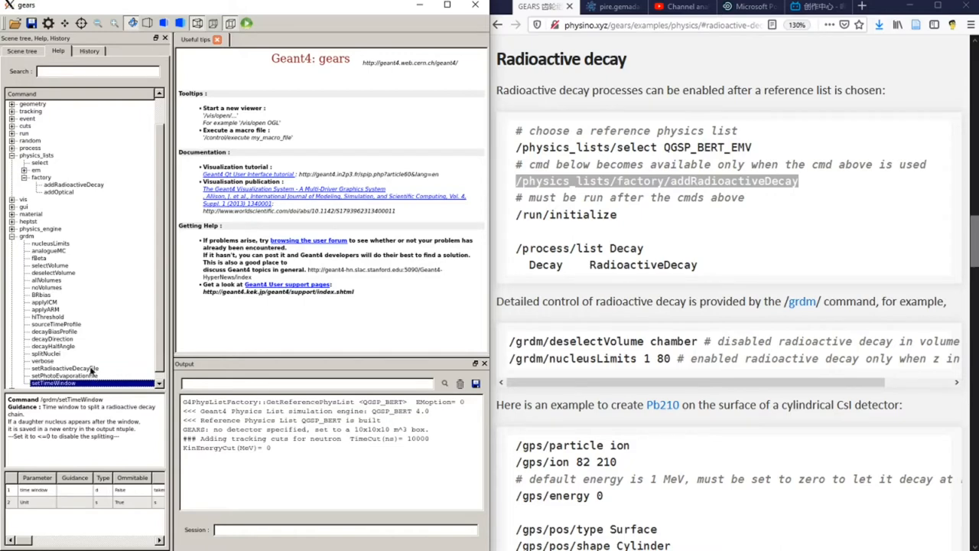
mouse_move(356, 93)
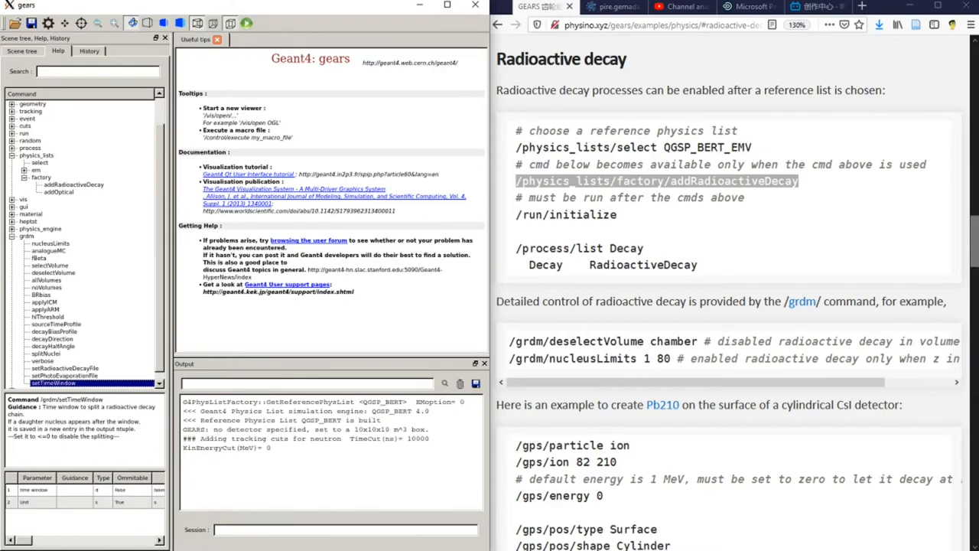
click(35, 155)
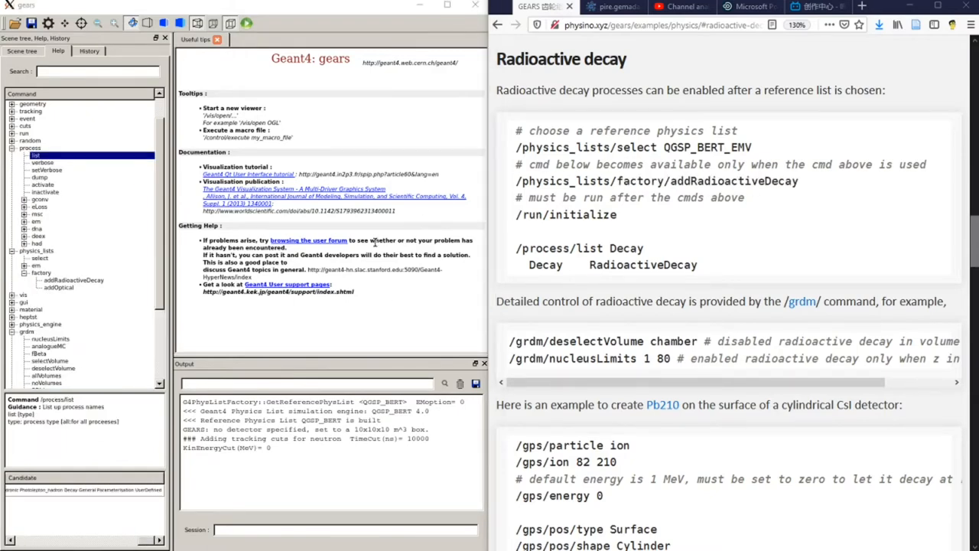
double_click(583, 215)
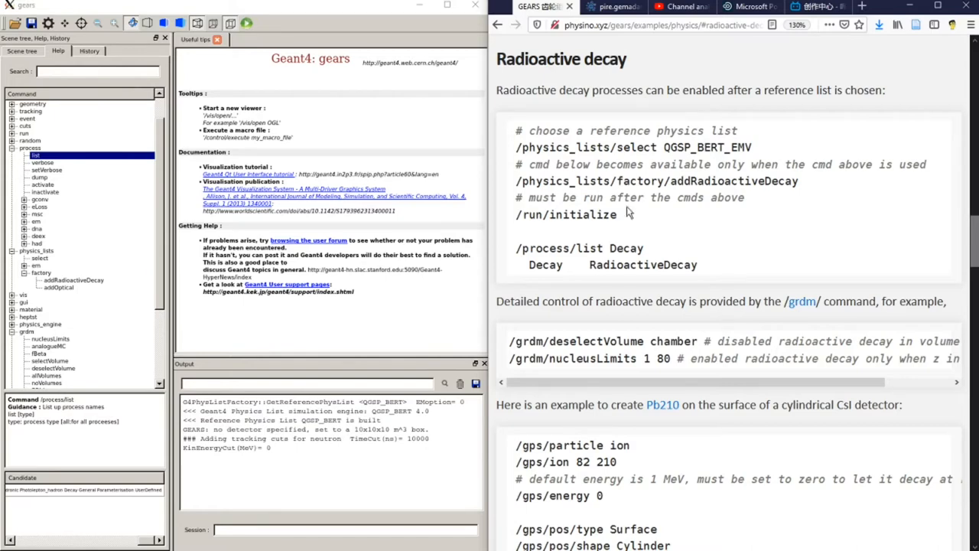
double_click(680, 130)
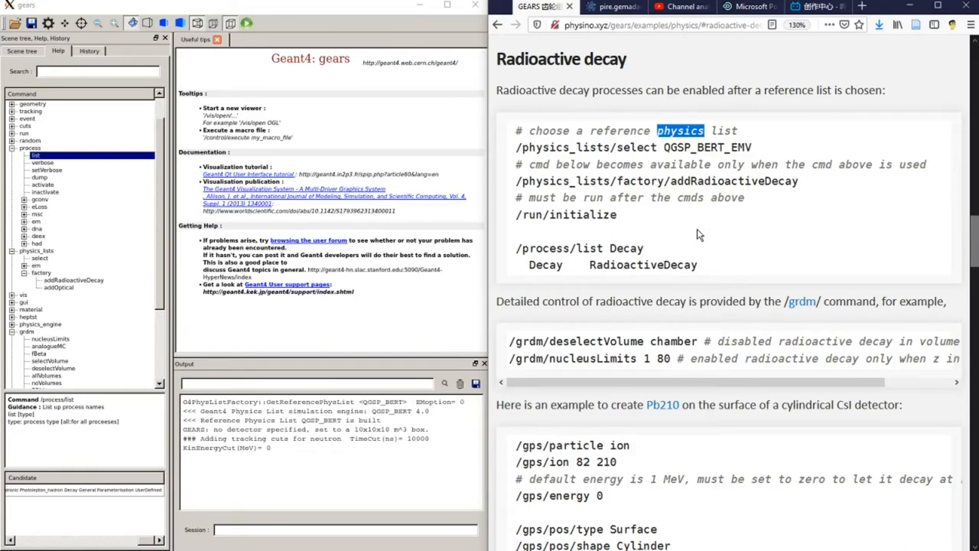
mouse_move(516, 251)
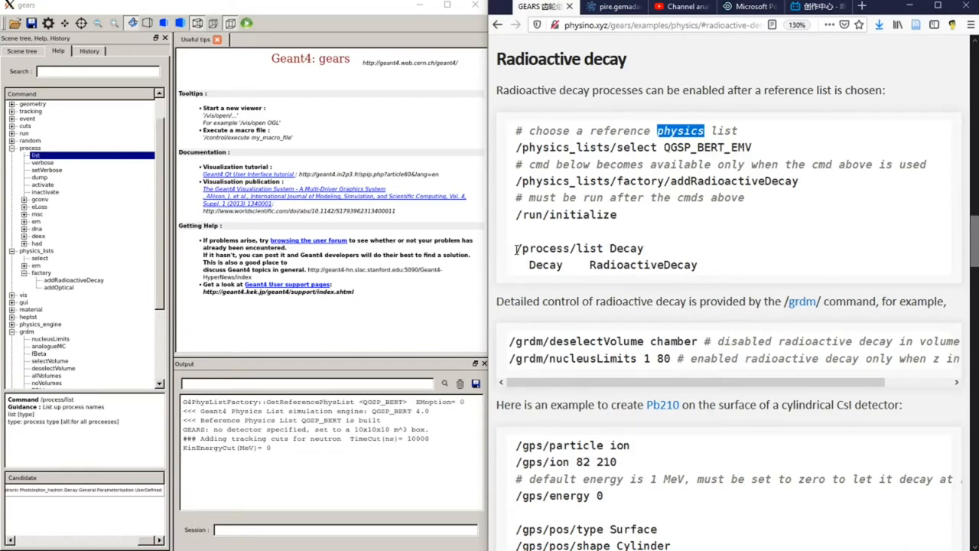
double_click(559, 248)
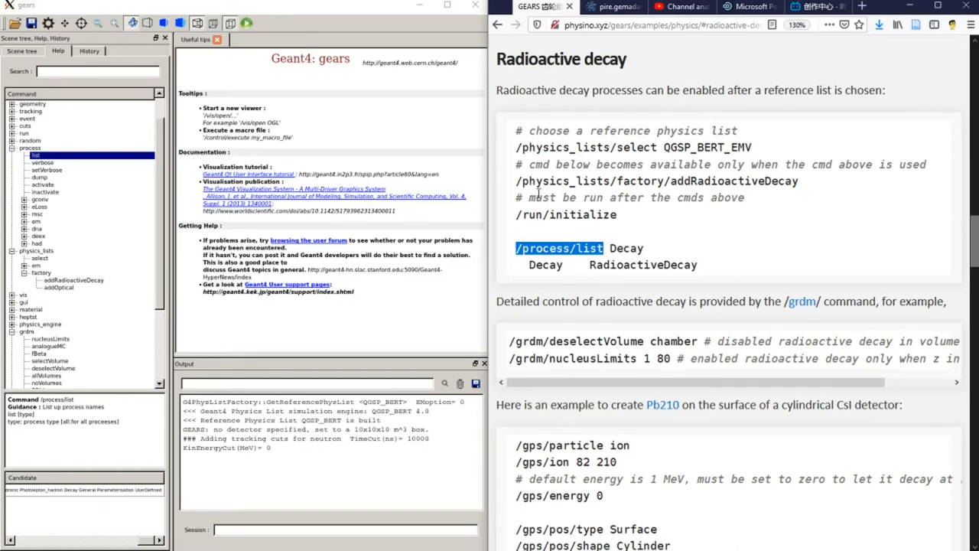
mouse_move(681, 268)
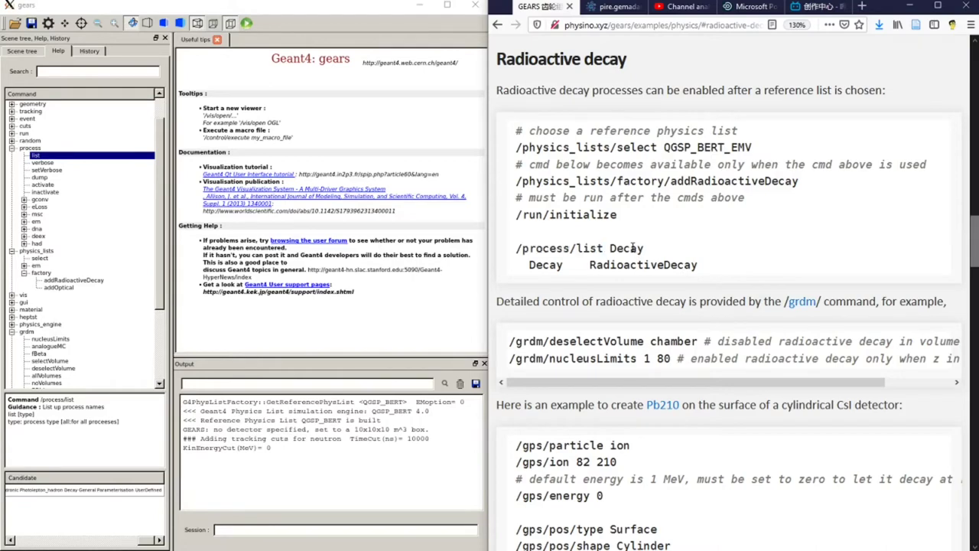
double_click(559, 248)
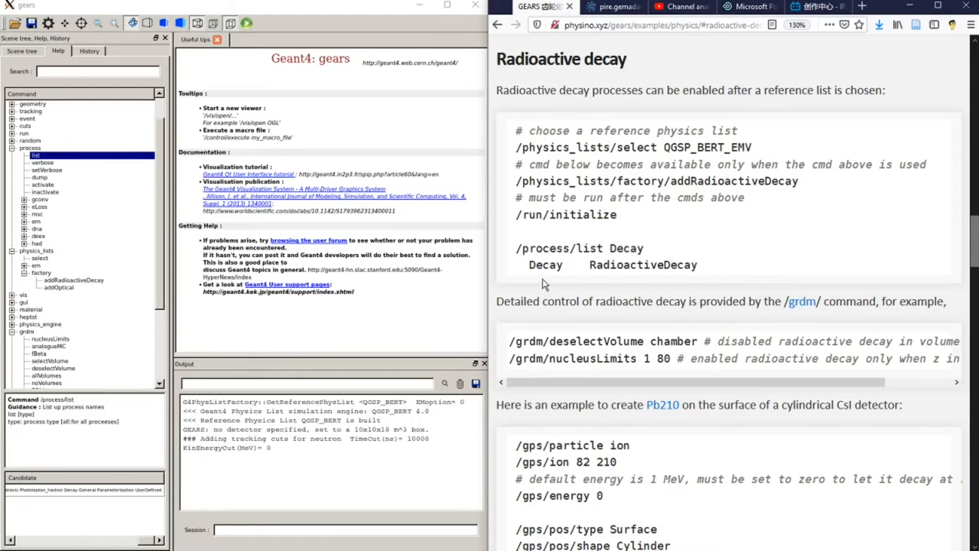
mouse_move(753, 290)
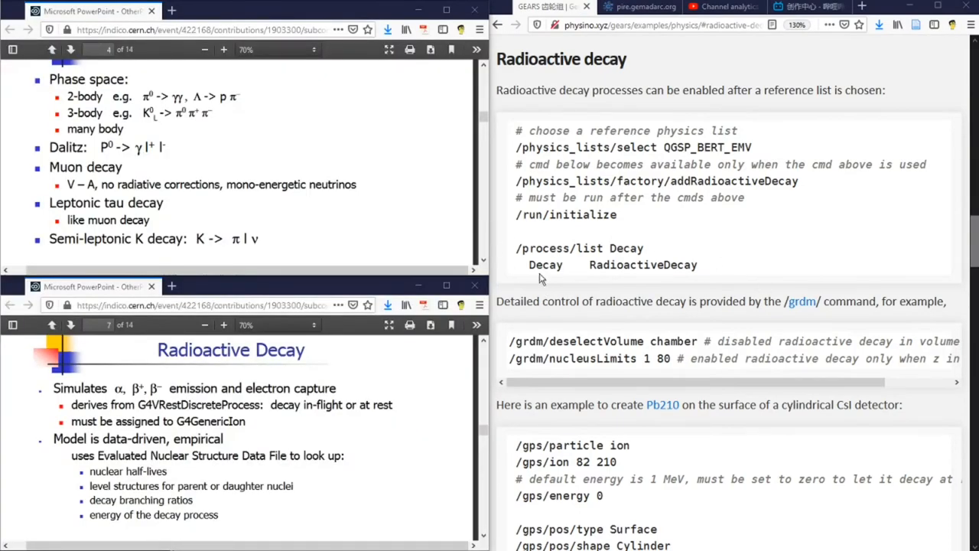
mouse_move(6, 44)
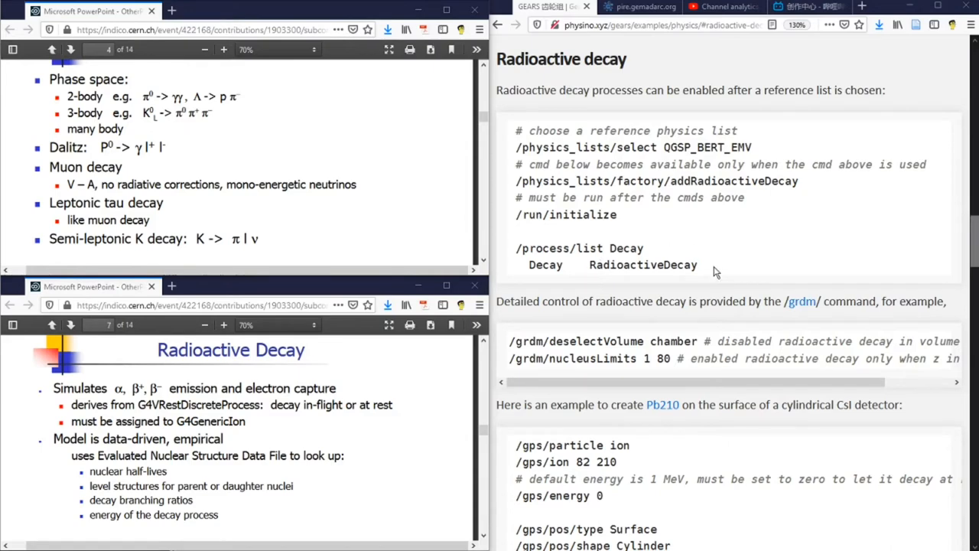
mouse_move(273, 453)
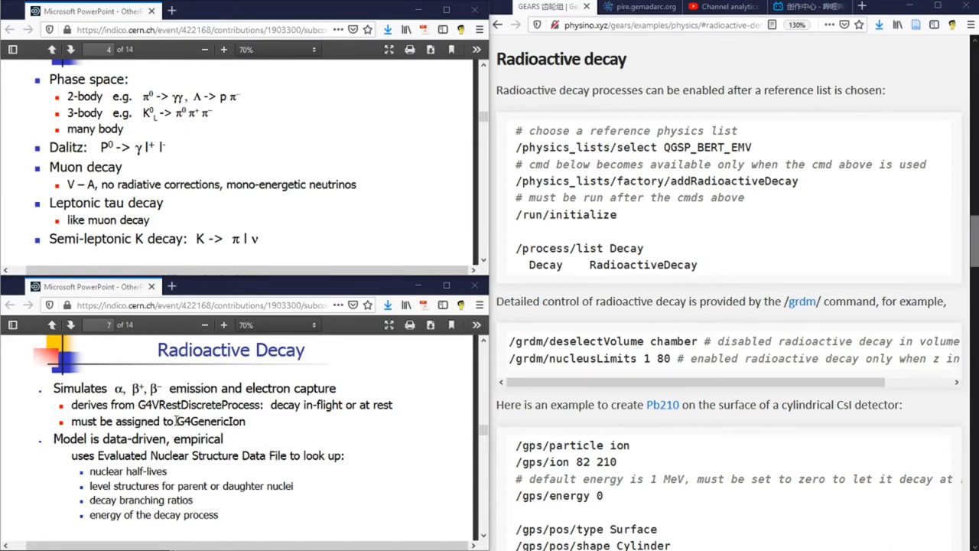
mouse_move(246, 421)
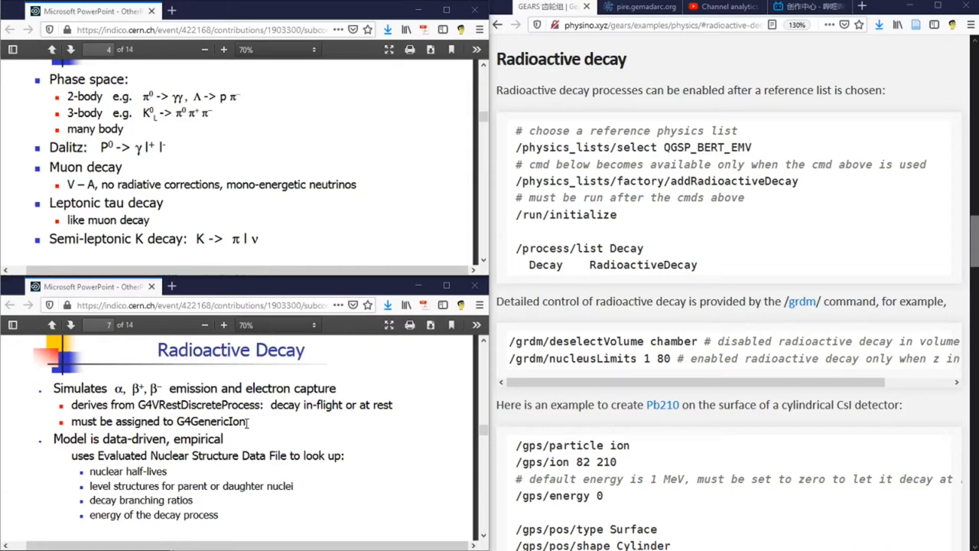
scroll(down, 3)
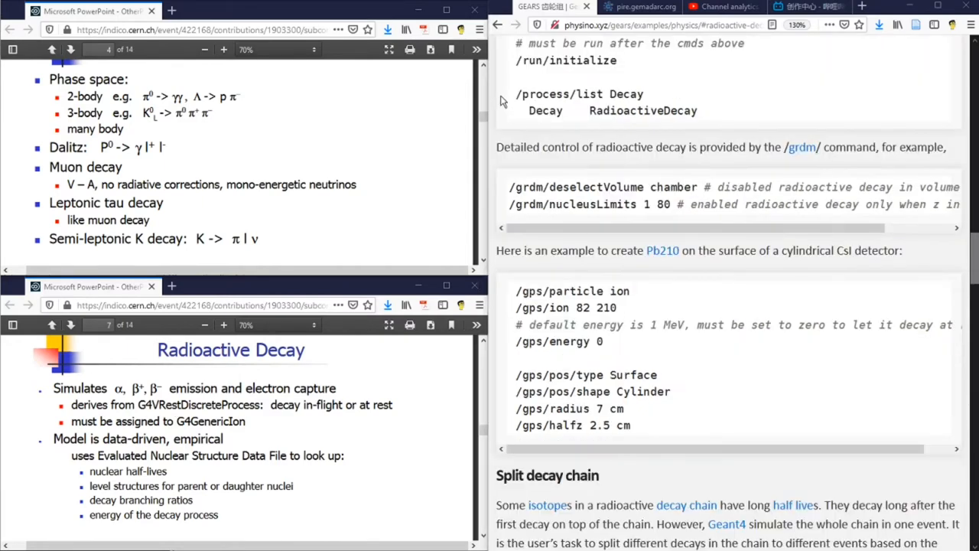
mouse_move(690, 105)
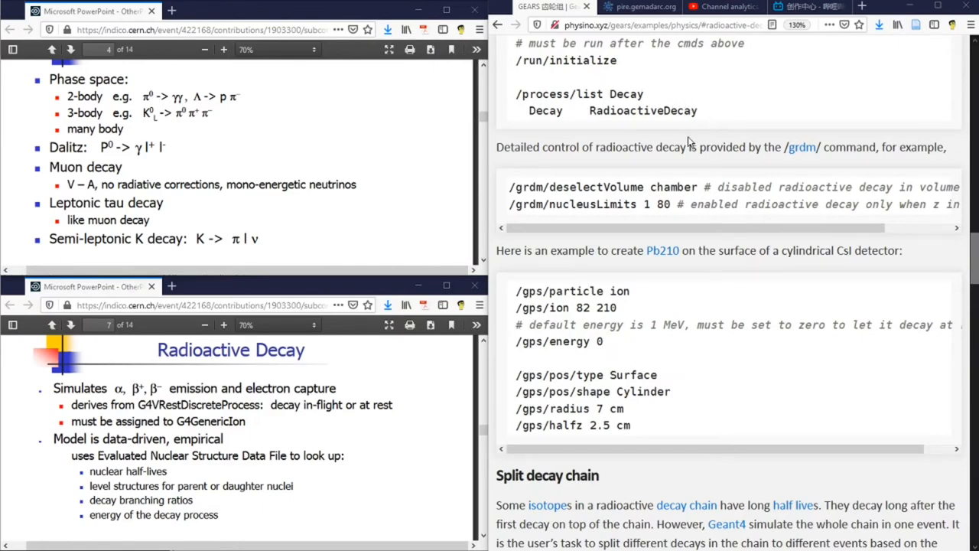
mouse_move(536, 304)
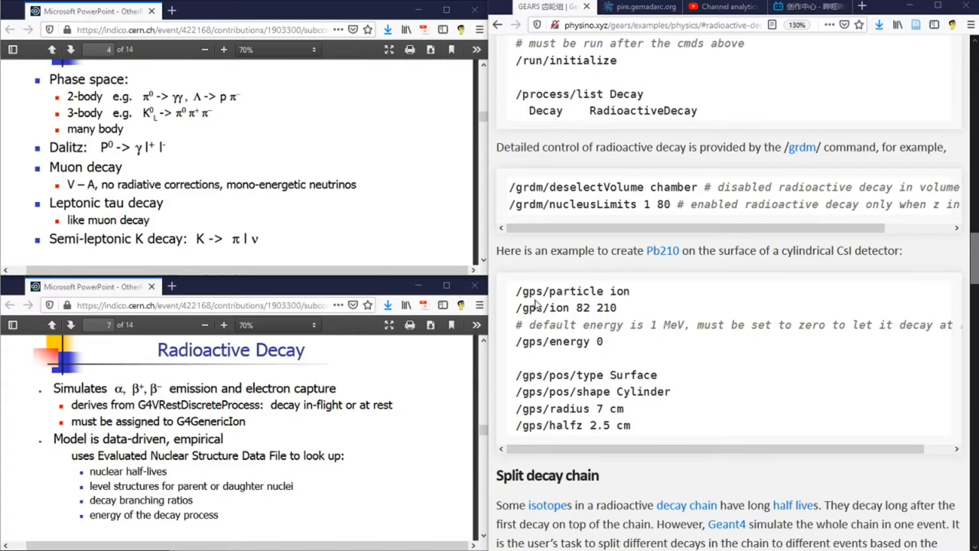
mouse_move(650, 298)
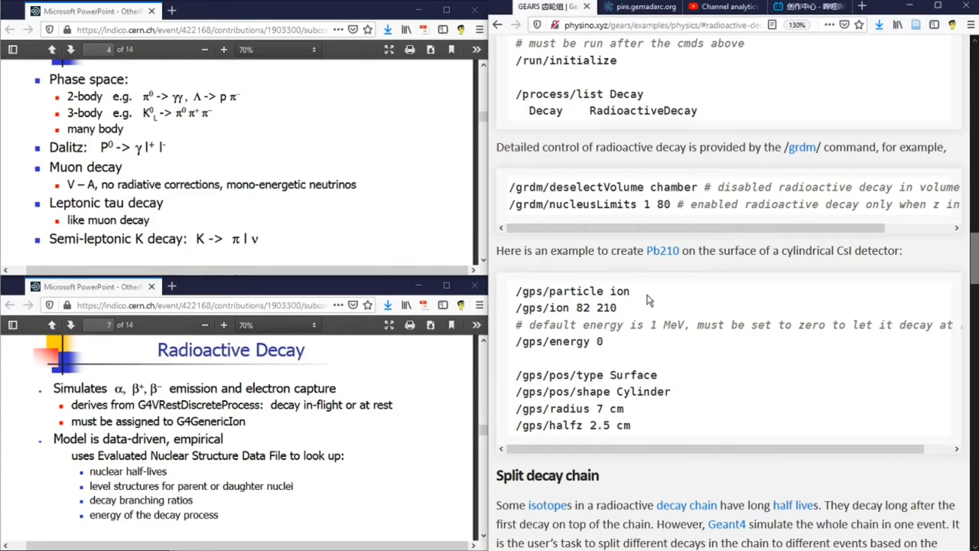
mouse_move(620, 289)
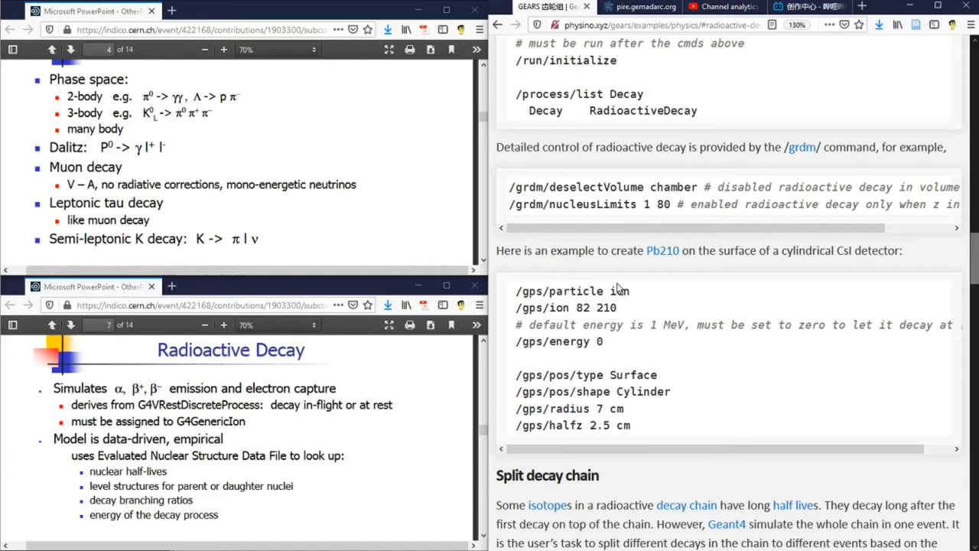
double_click(619, 290)
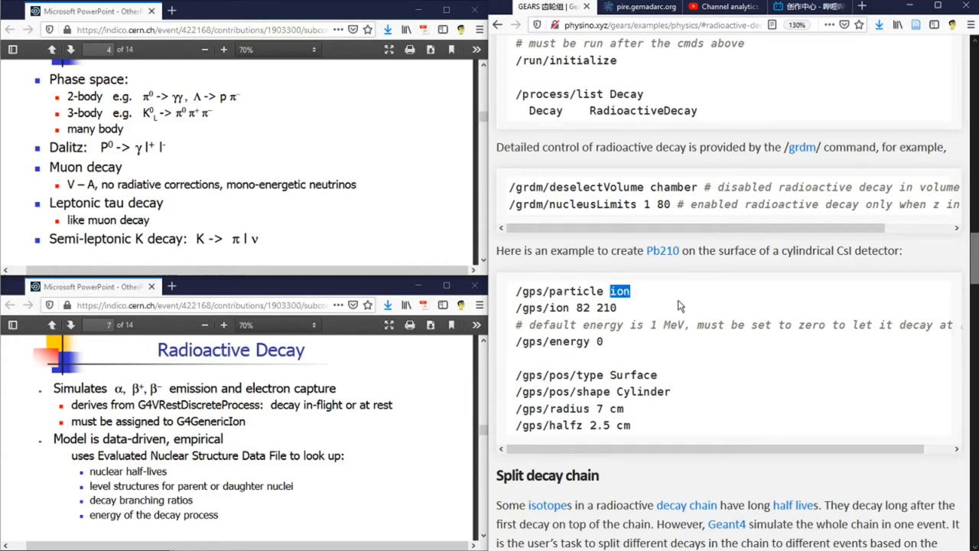
mouse_move(643, 318)
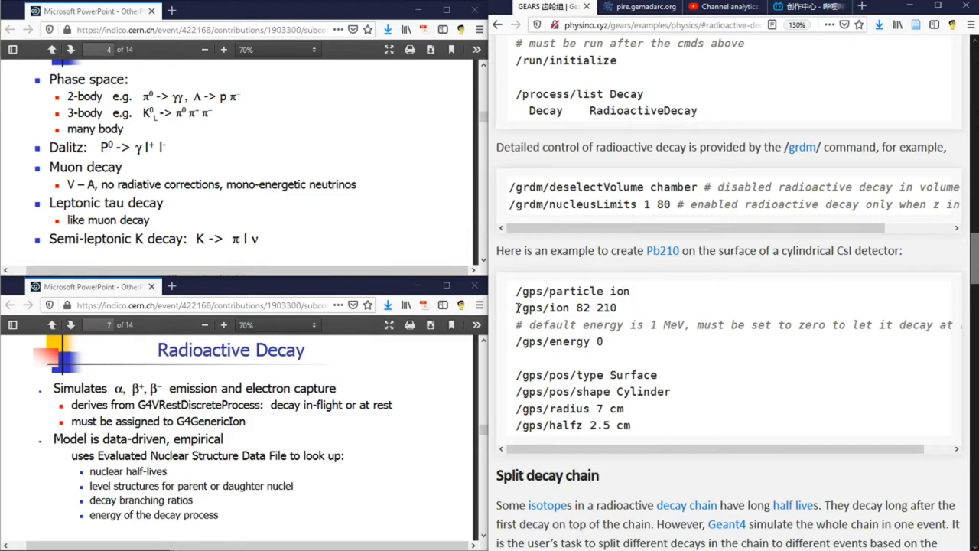
double_click(542, 308)
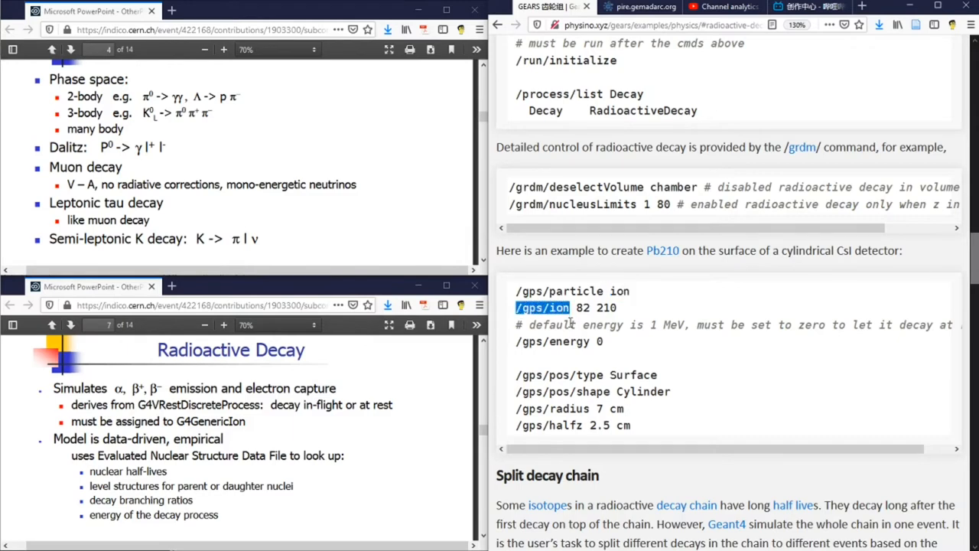
double_click(582, 307)
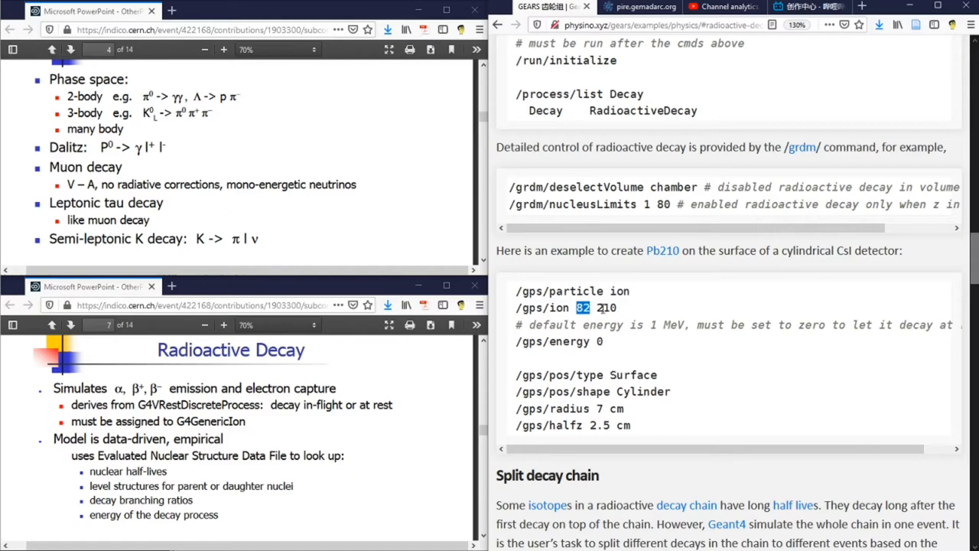
double_click(607, 307)
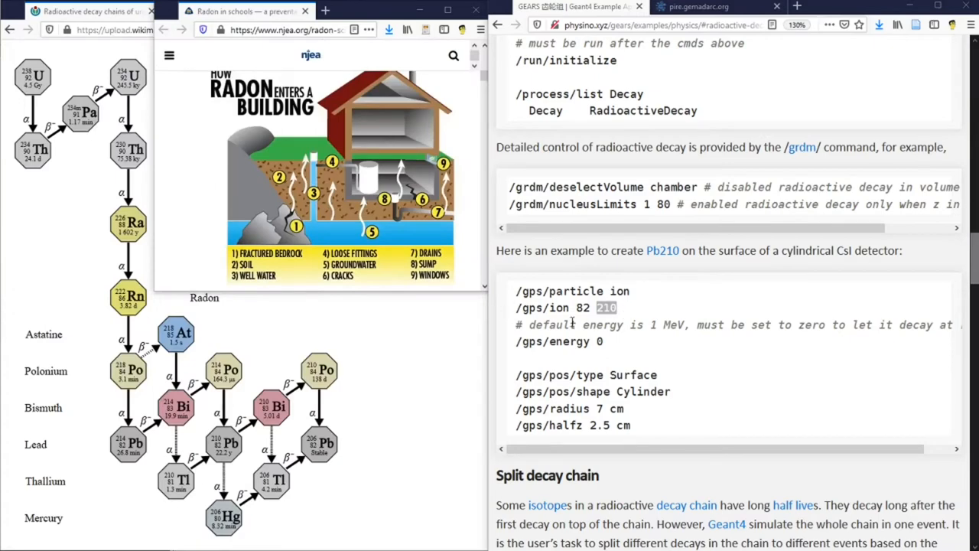
mouse_move(499, 360)
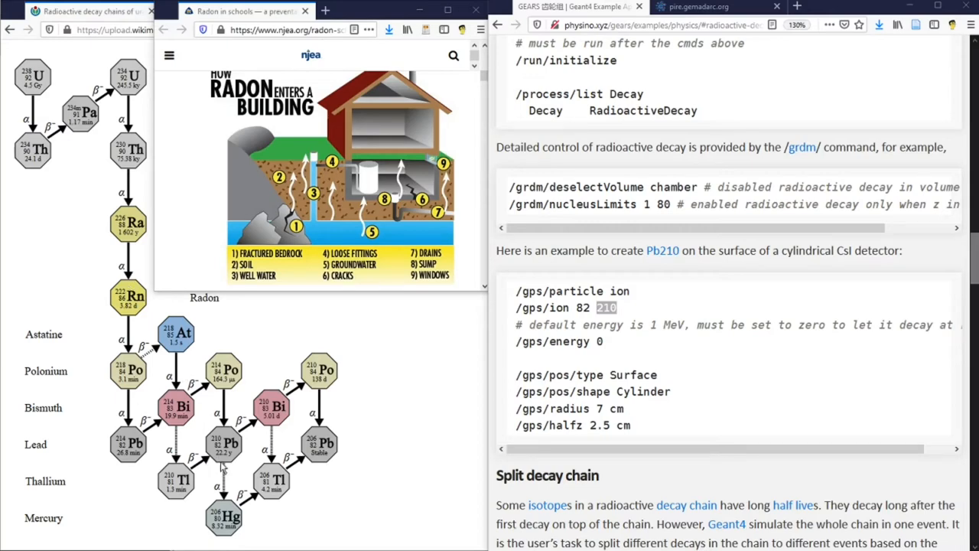
mouse_move(118, 295)
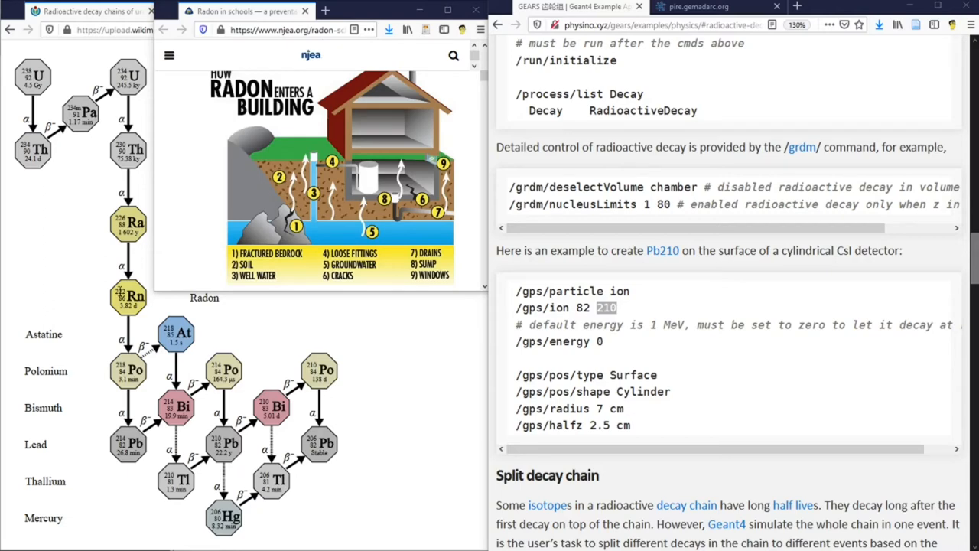
mouse_move(365, 279)
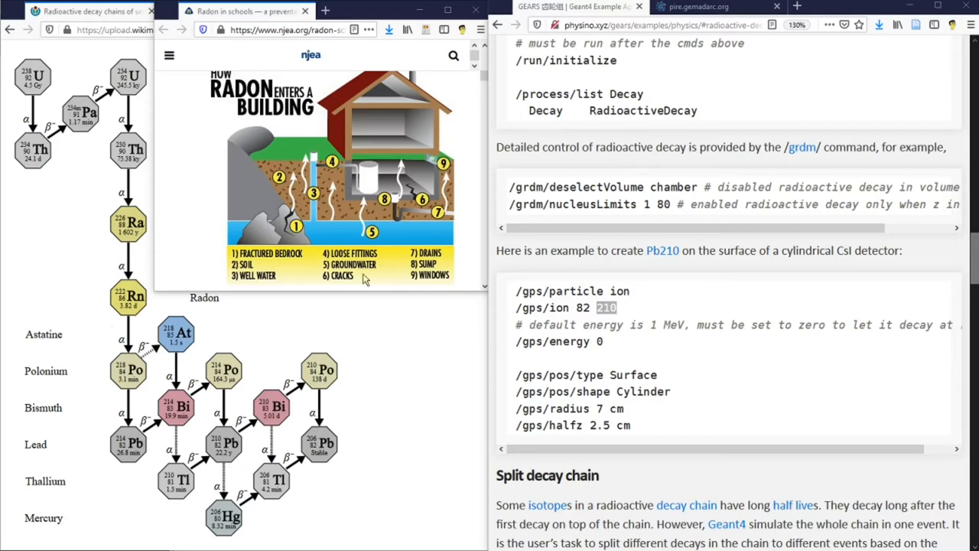
mouse_move(376, 185)
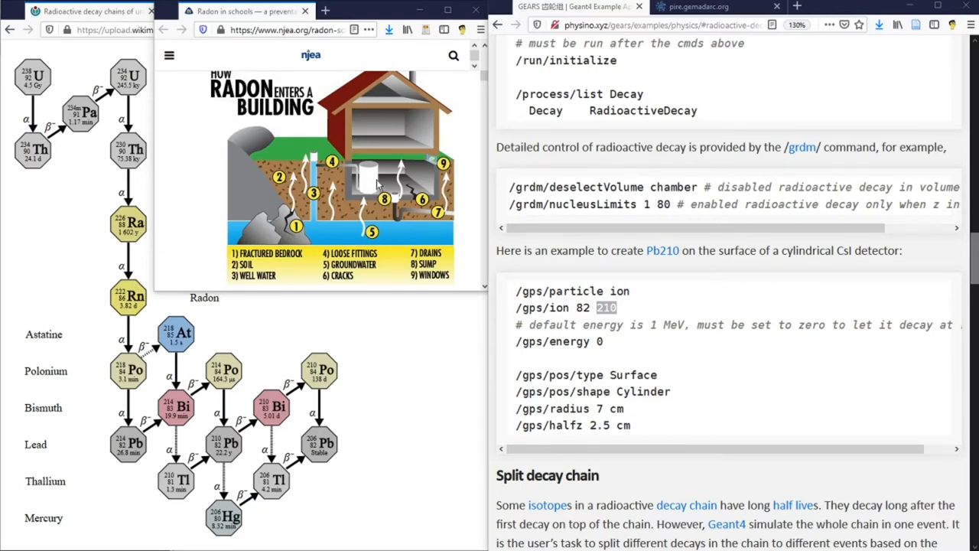
mouse_move(398, 180)
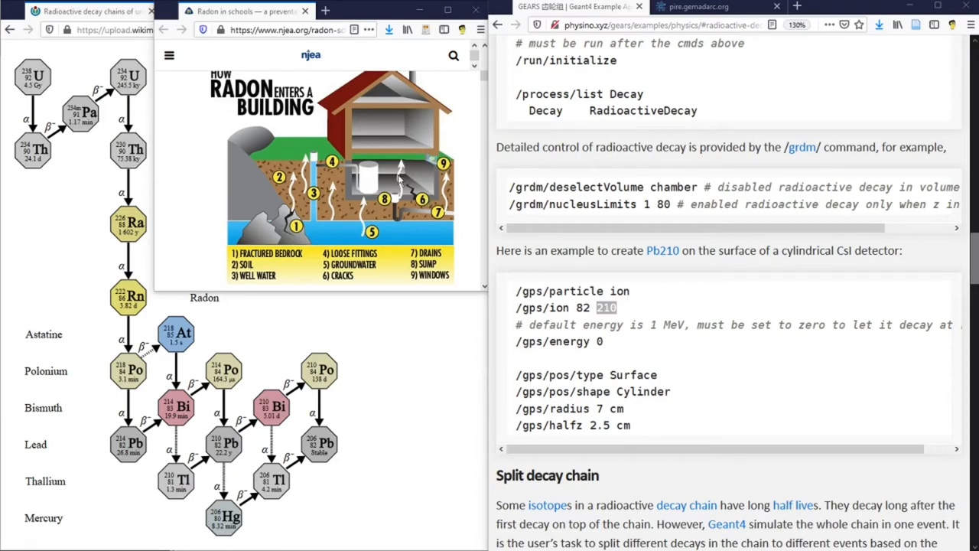
mouse_move(398, 180)
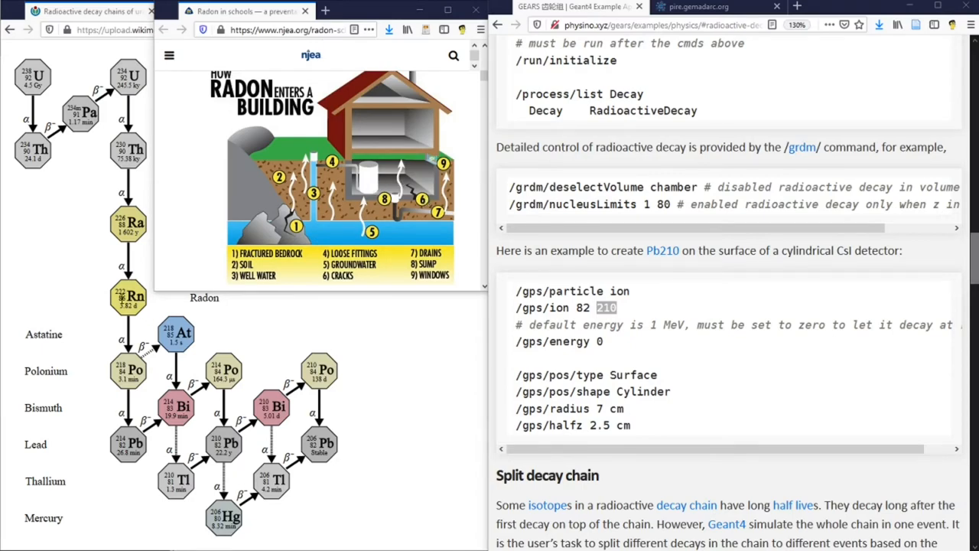
mouse_move(150, 439)
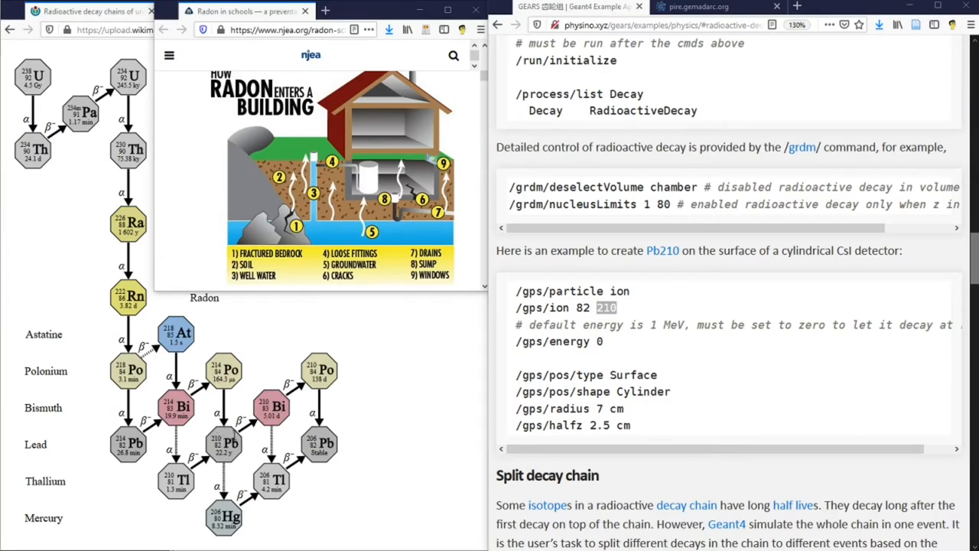
mouse_move(374, 191)
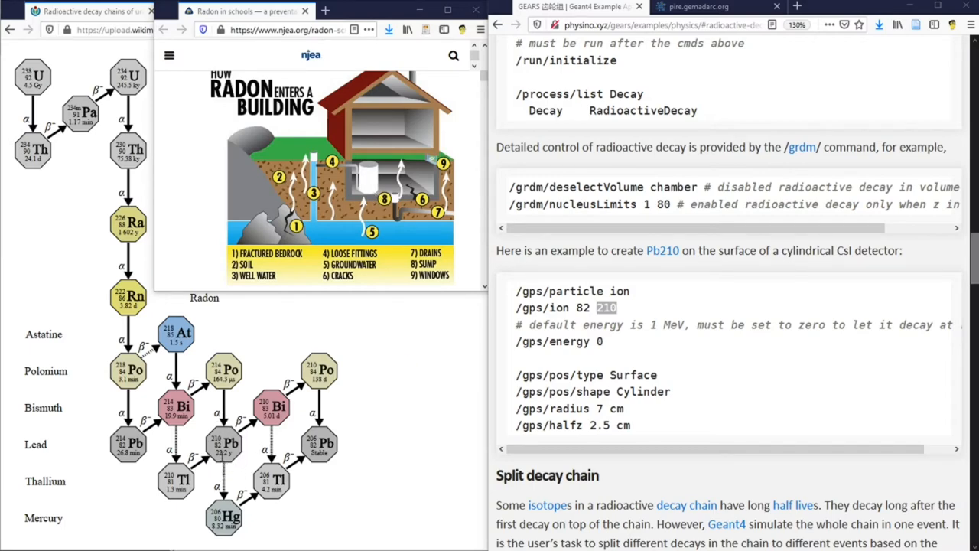
mouse_move(237, 461)
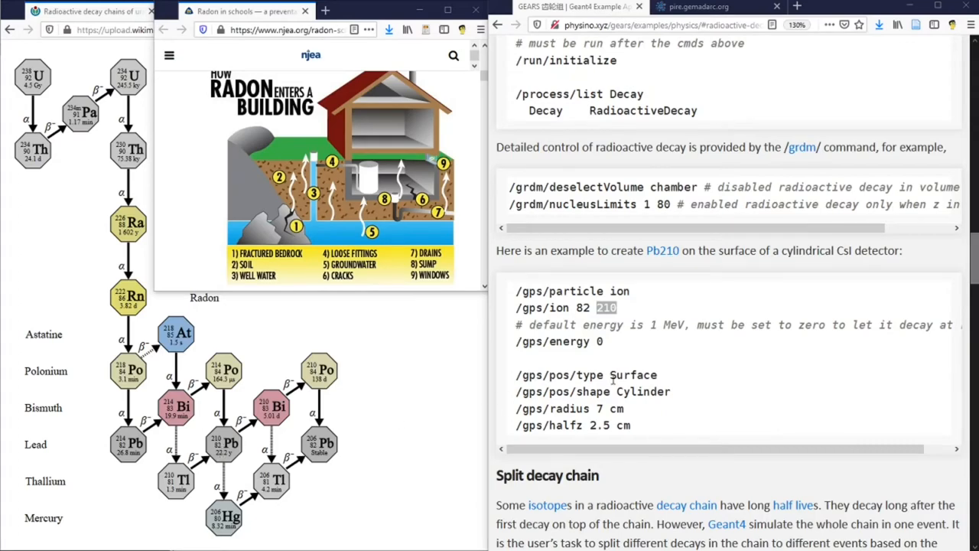
Step: Highlight the Surface source type, zero energy value and /gps/energy command in the Pb210 example
double_click(632, 375)
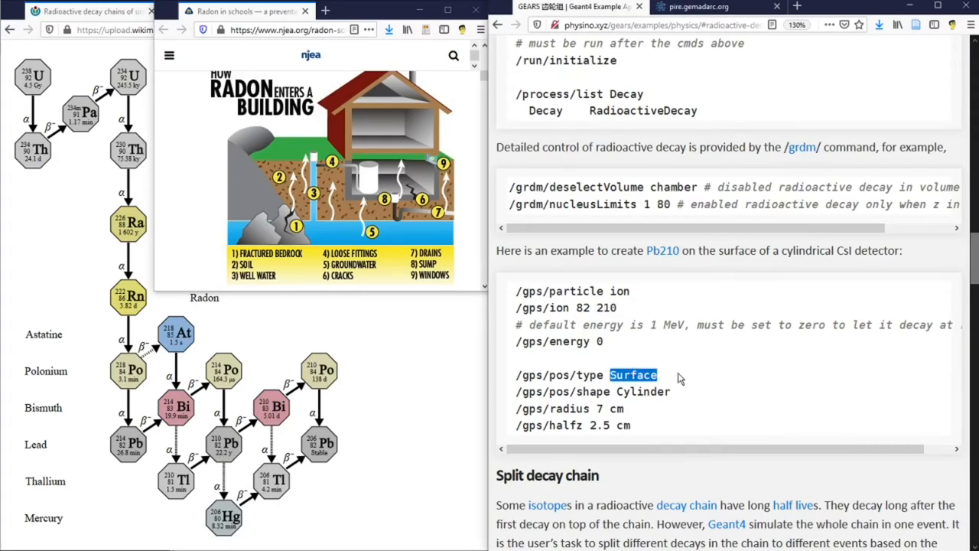
mouse_move(245, 472)
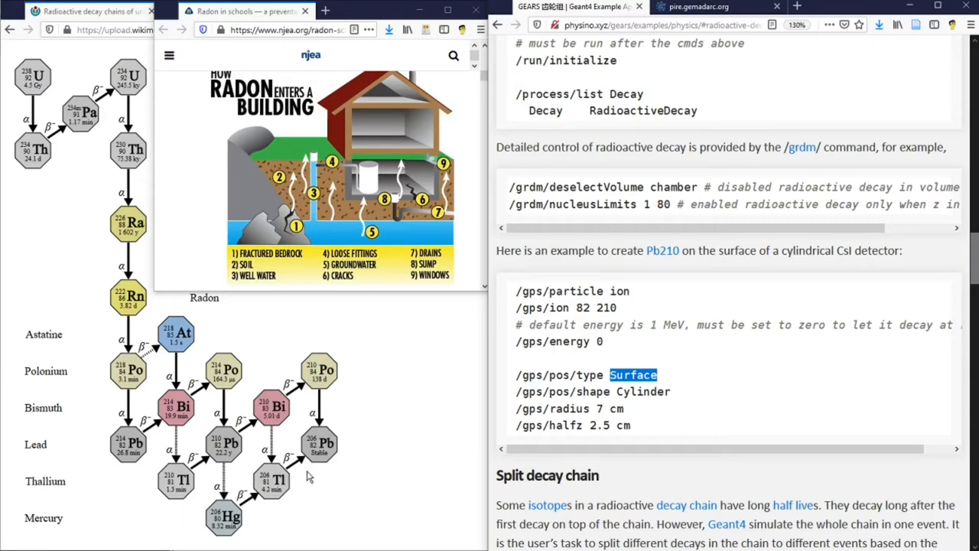
mouse_move(770, 383)
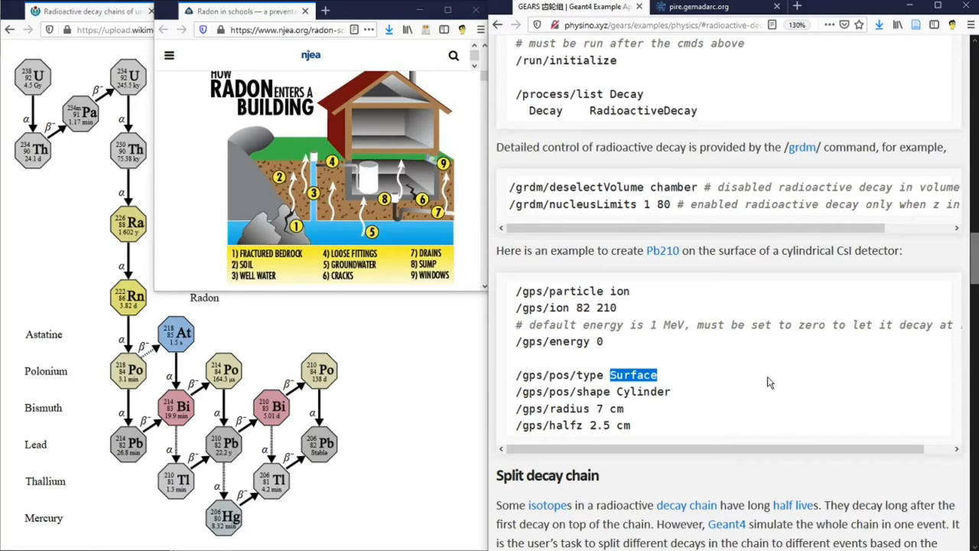
mouse_move(734, 390)
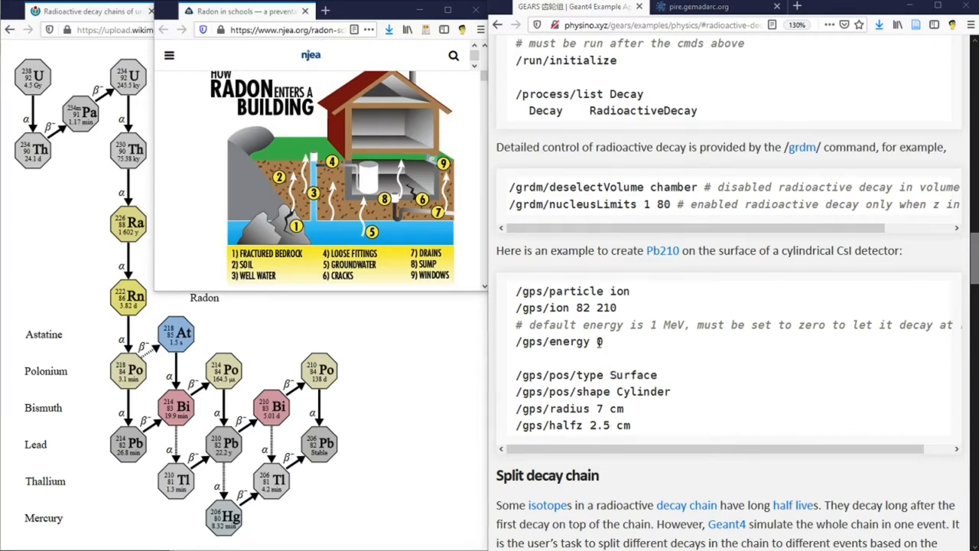
double_click(600, 342)
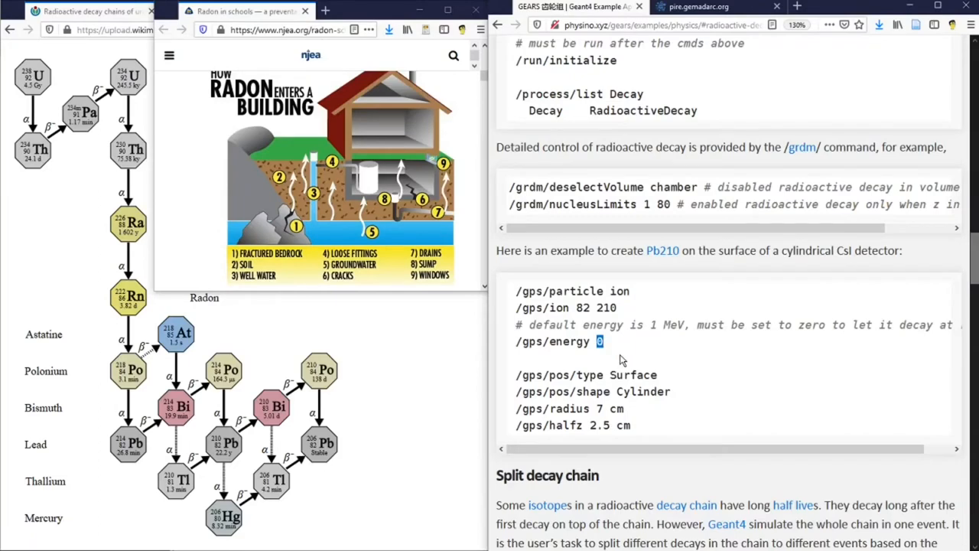
double_click(544, 342)
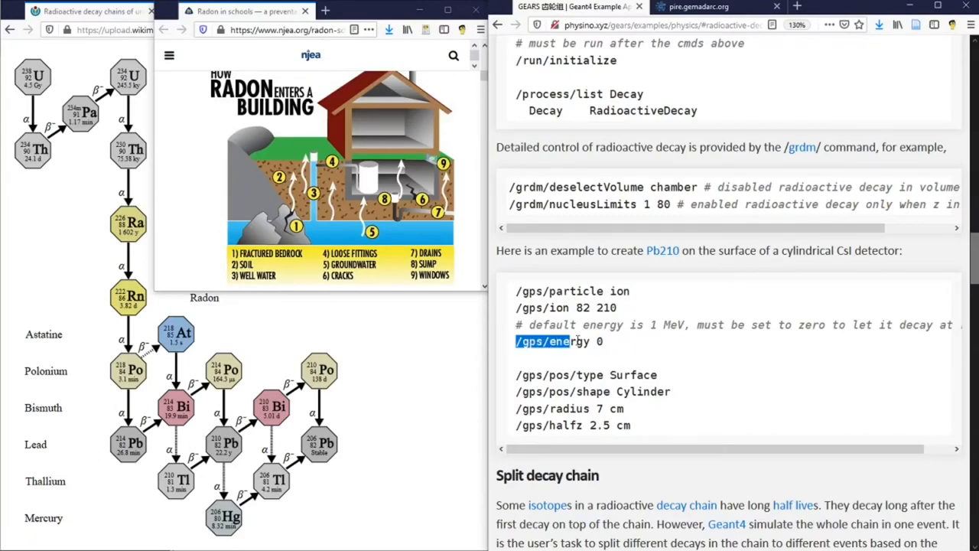
double_click(544, 341)
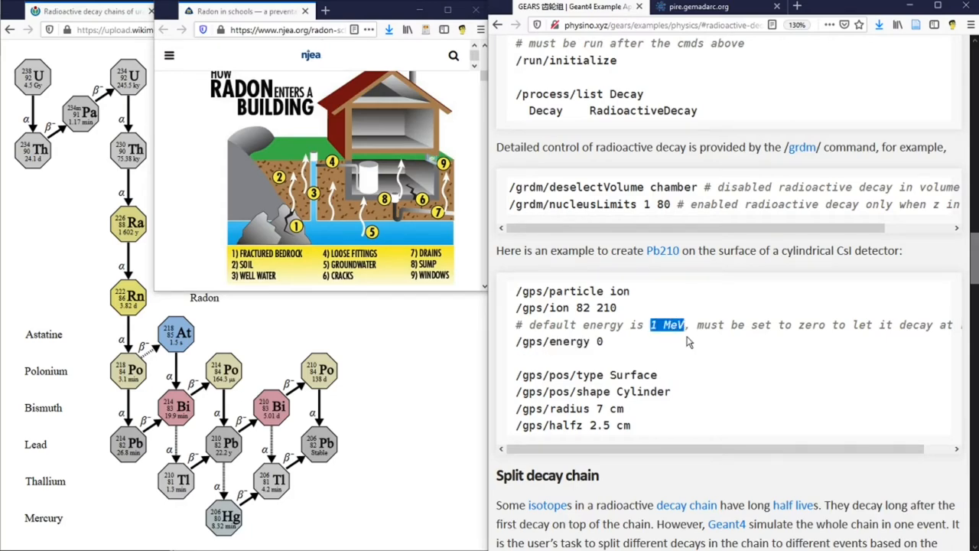
mouse_move(674, 378)
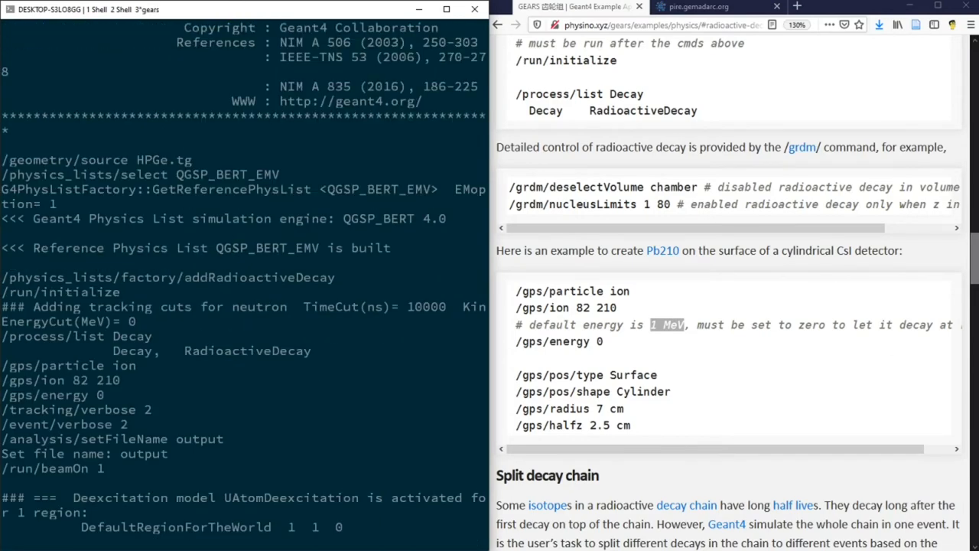
Step: Scroll through the Pb210 event's tracking printout, marking the e- particle of track 4
scroll(down, 3)
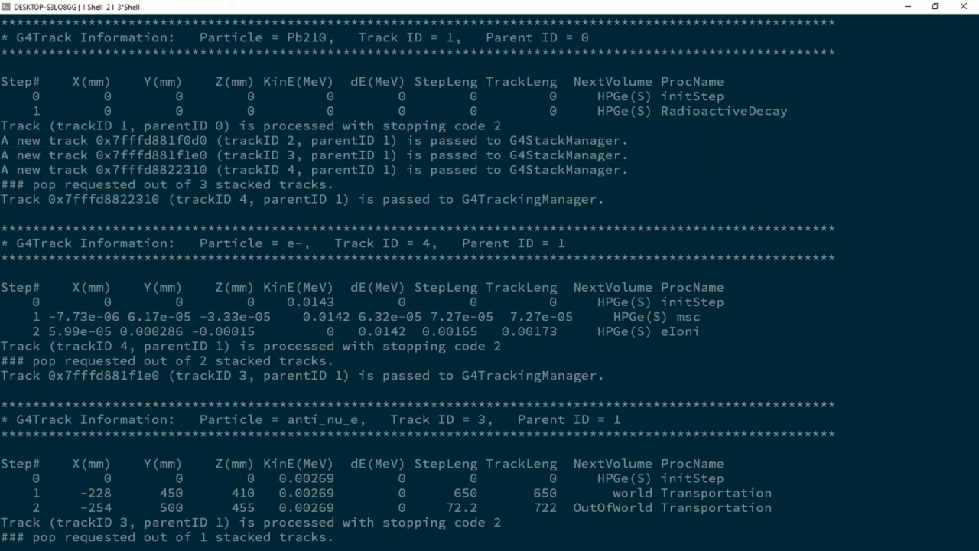
double_click(291, 243)
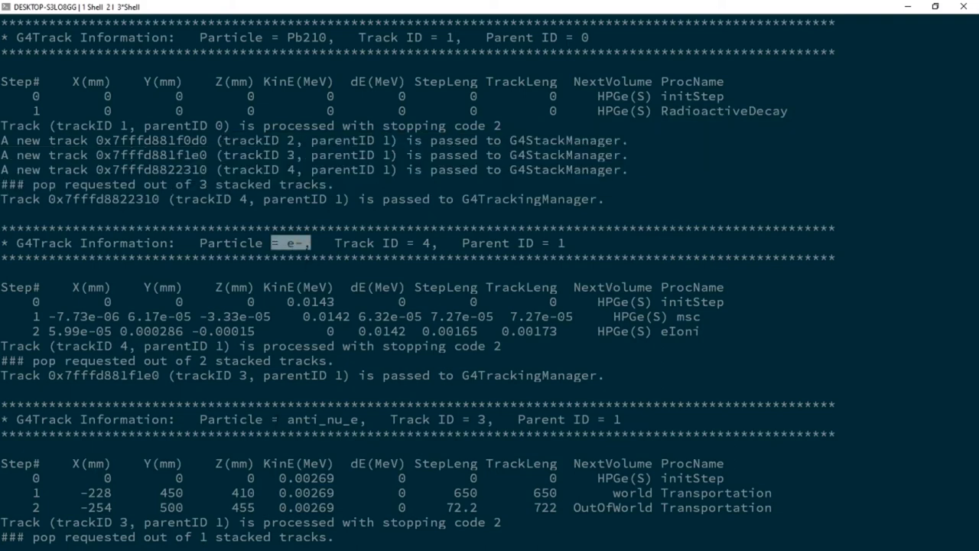
scroll(down, 3)
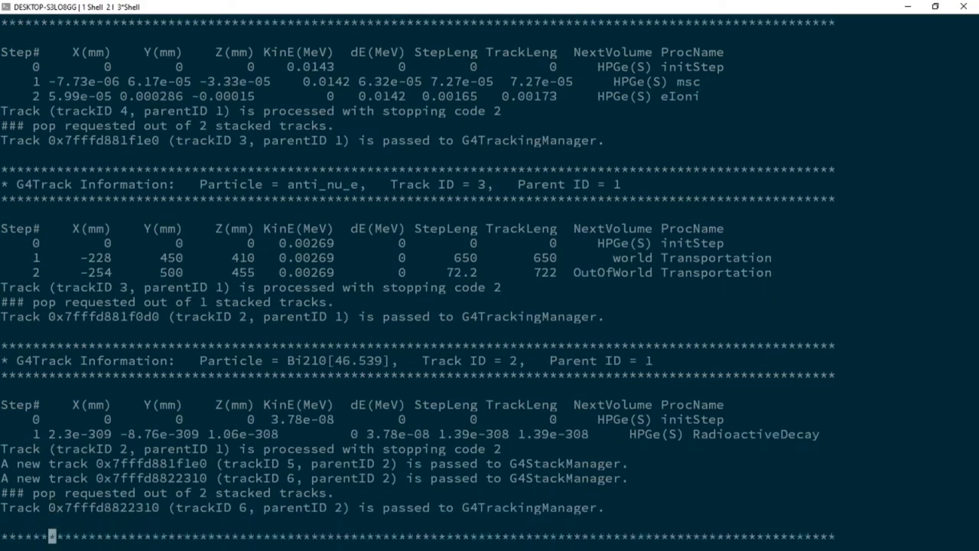
scroll(down, 3)
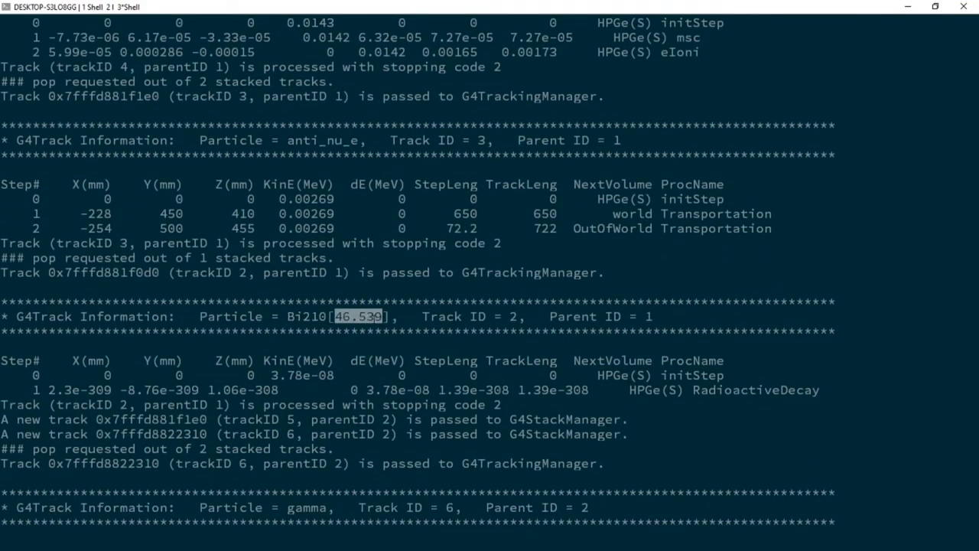
scroll(down, 3)
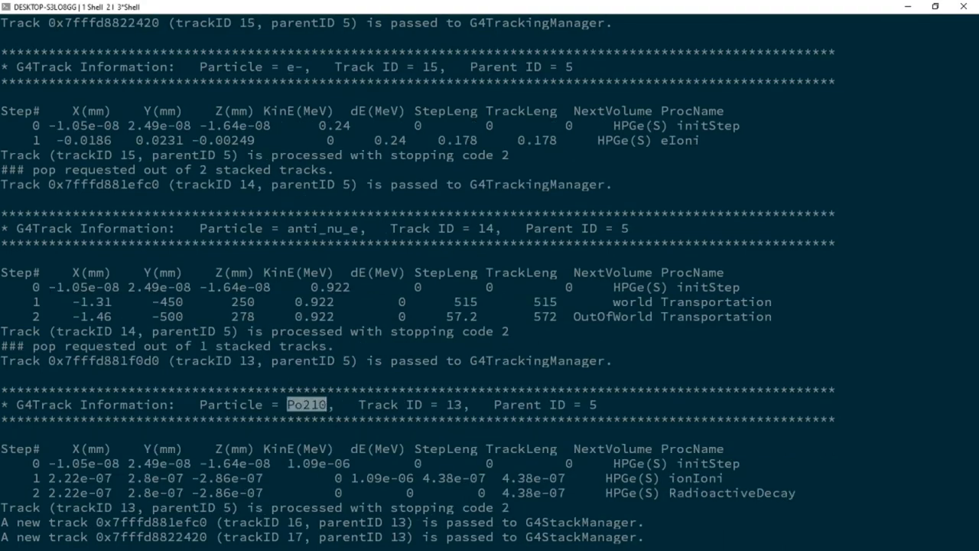
scroll(down, 3)
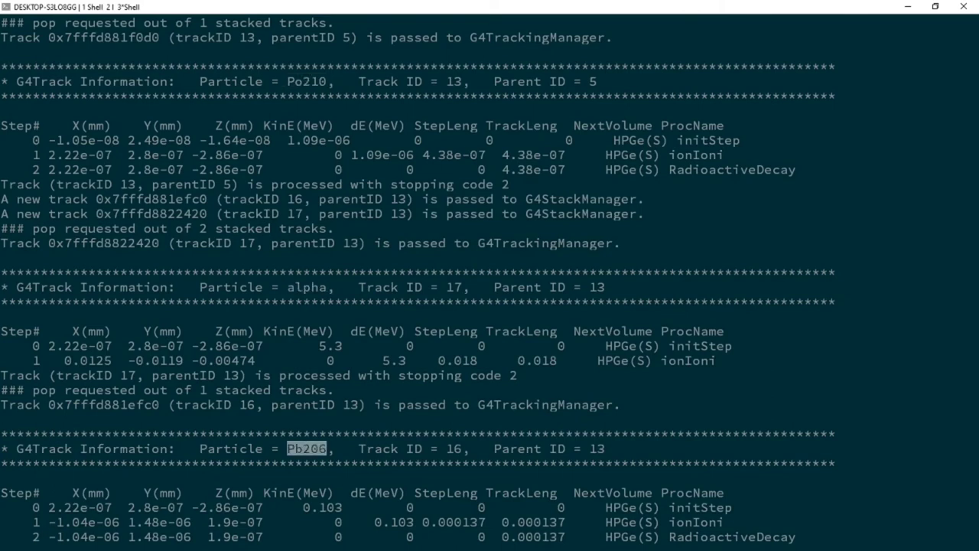
scroll(down, 3)
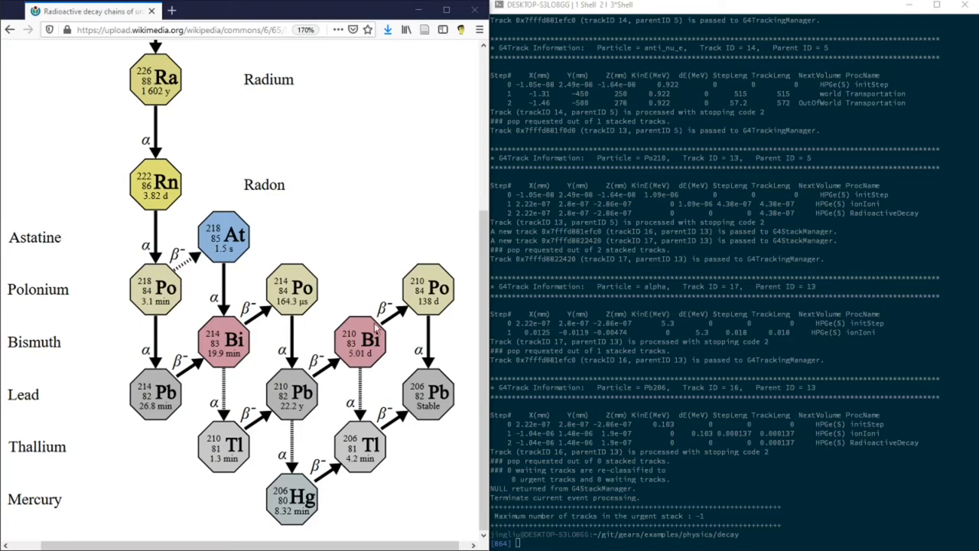
mouse_move(367, 325)
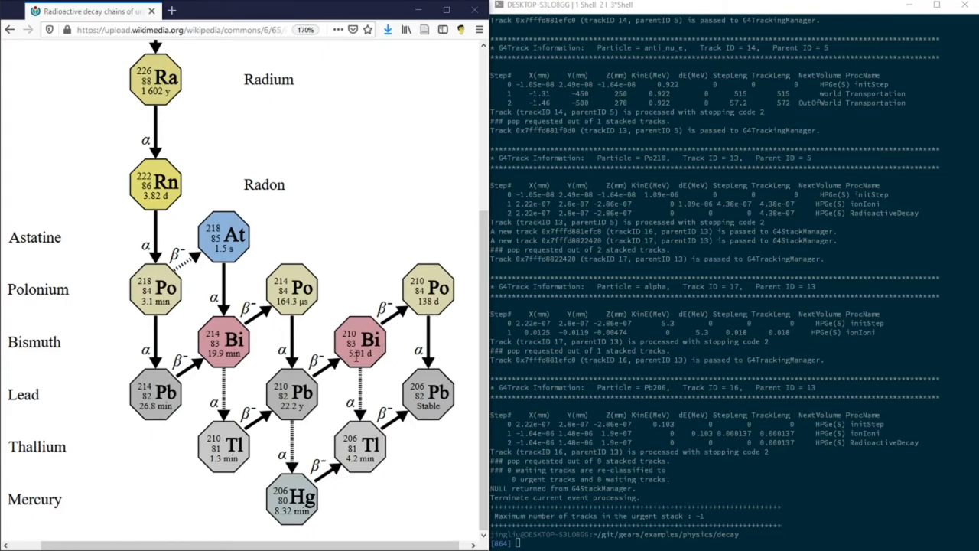
Step: Select text in the Firefox decay-chain window placed beside the terminal
double_click(423, 301)
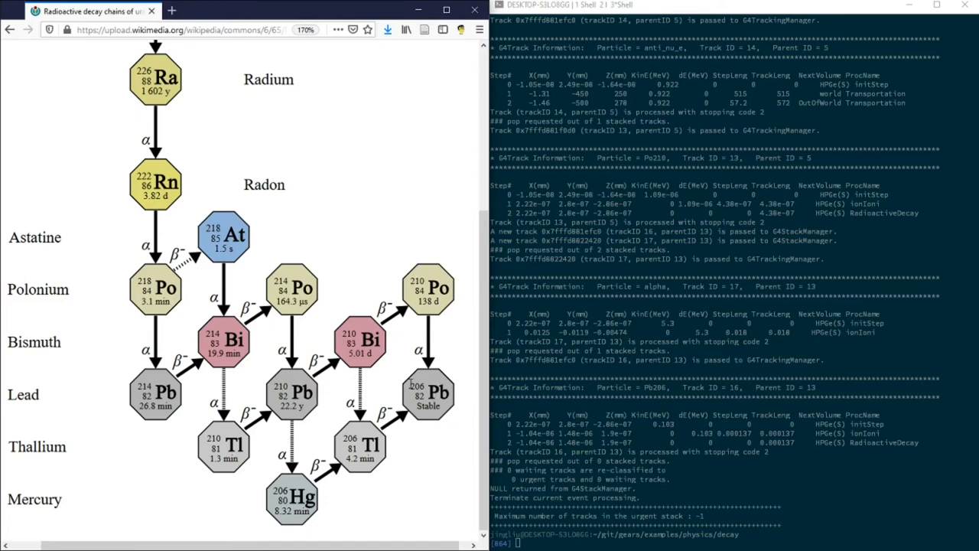
mouse_move(426, 376)
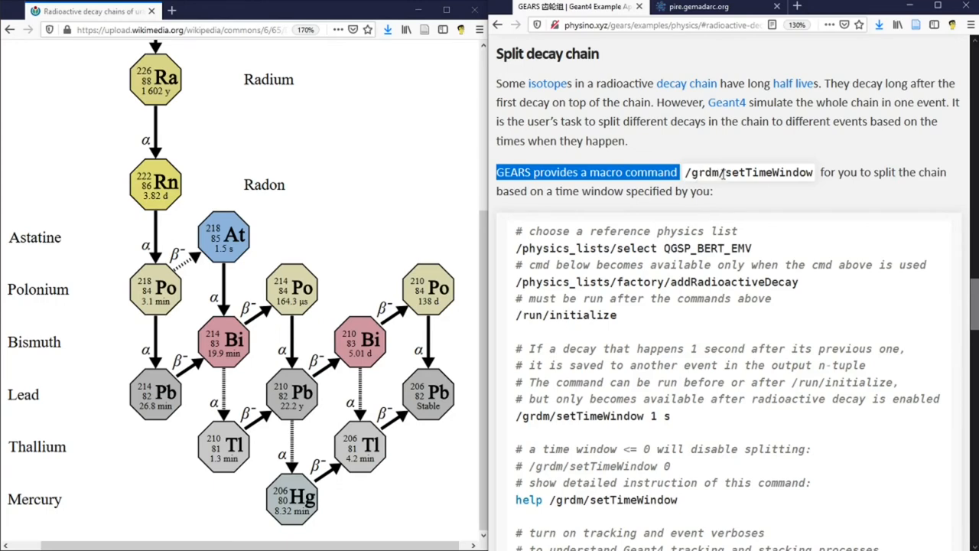
Step: Highlight text in the GEARS docs, then the event verbose setting in the setTimeWindow macro
double_click(769, 172)
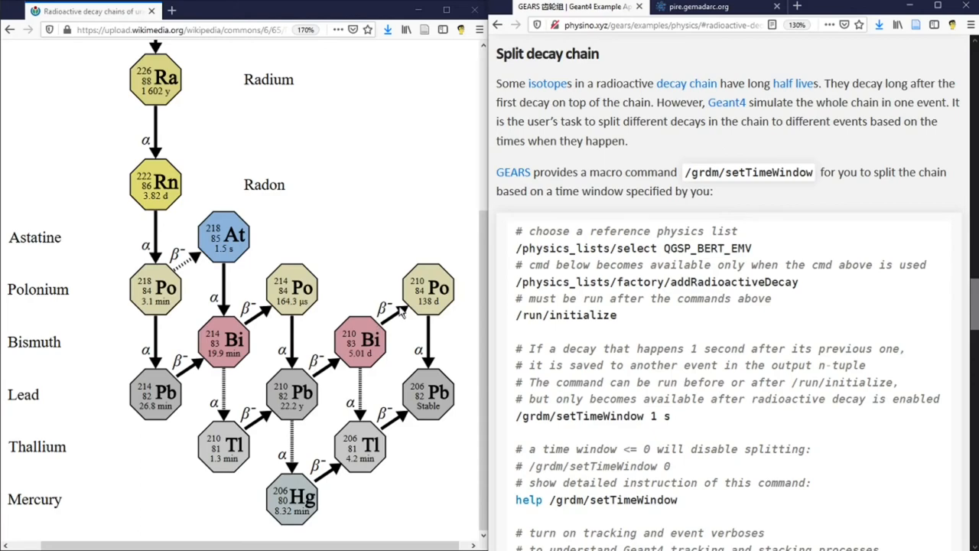
mouse_move(365, 368)
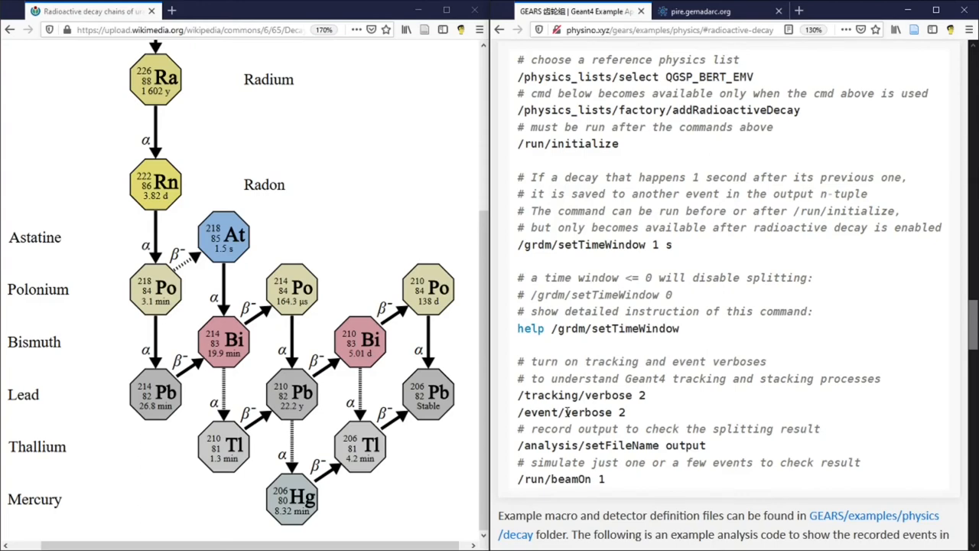
double_click(586, 411)
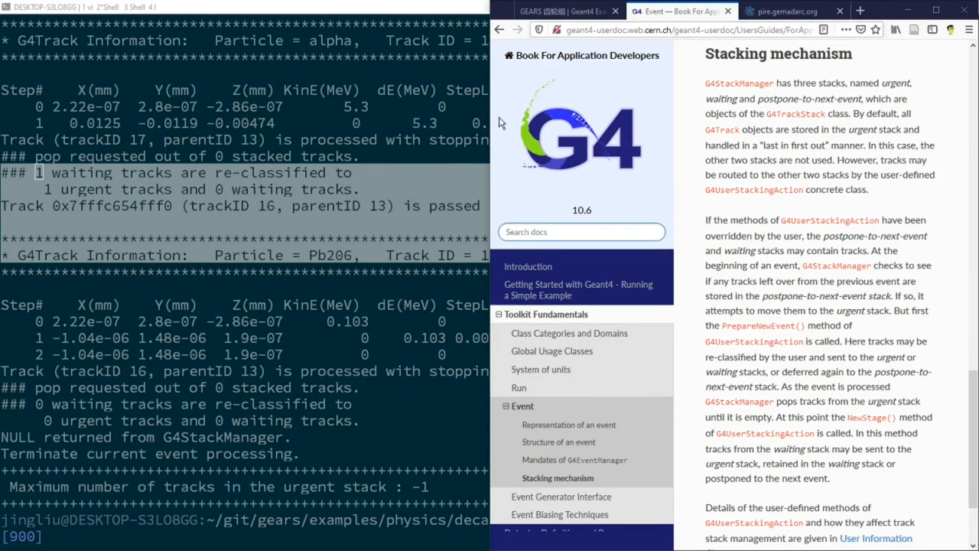
mouse_move(660, 67)
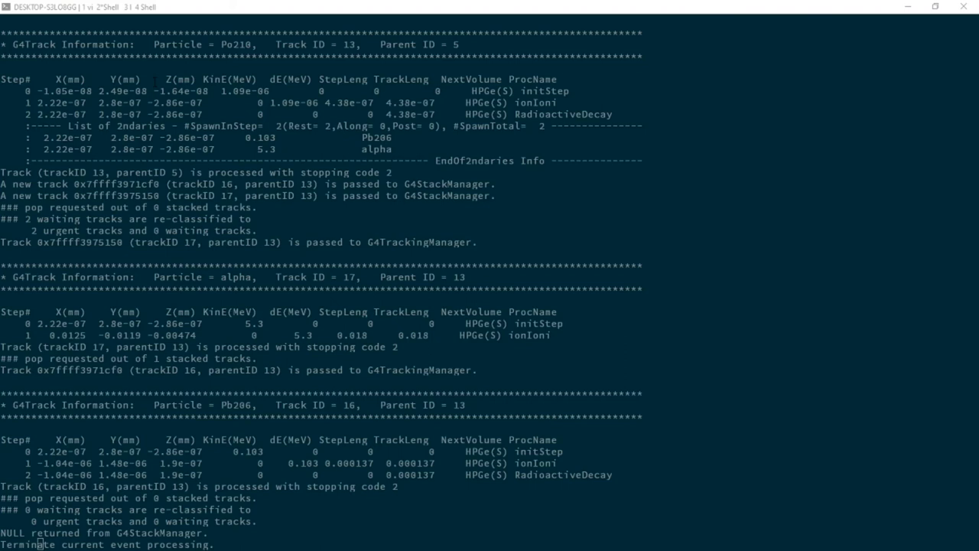
Step: Highlight where the current event processing terminates in the GEARS output
double_click(236, 43)
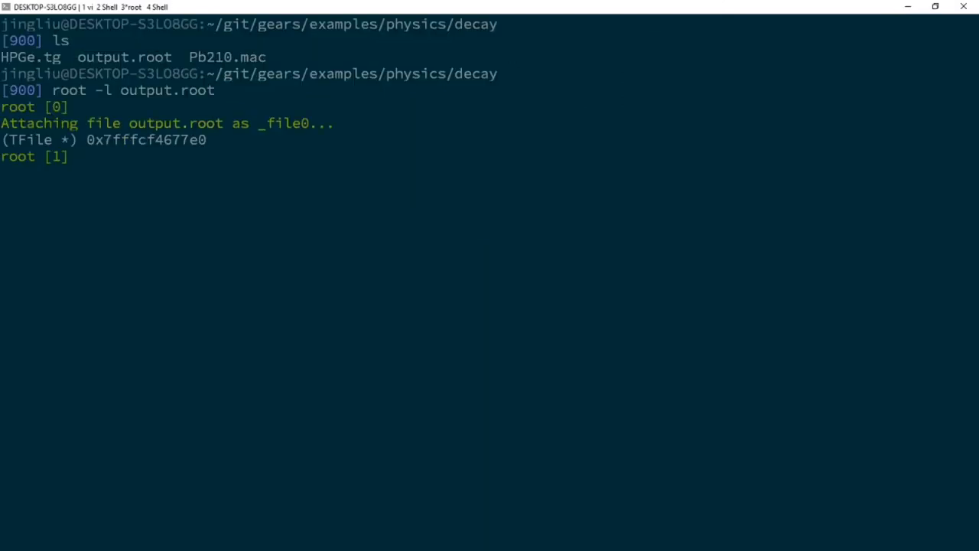
Step: List output.root contents with .ls and count the step-point tree's 4 entries
text(.ls)
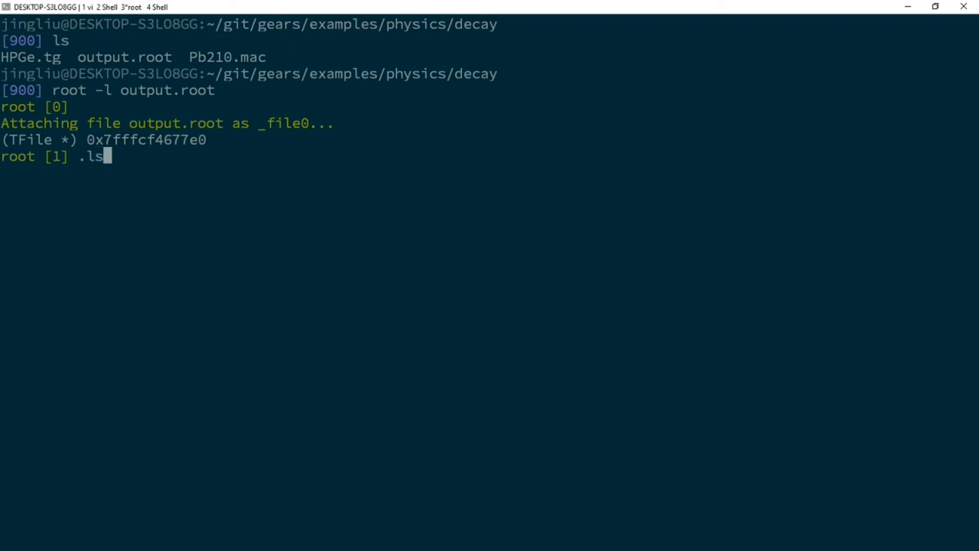
key(Return)
text(t->GetEn)
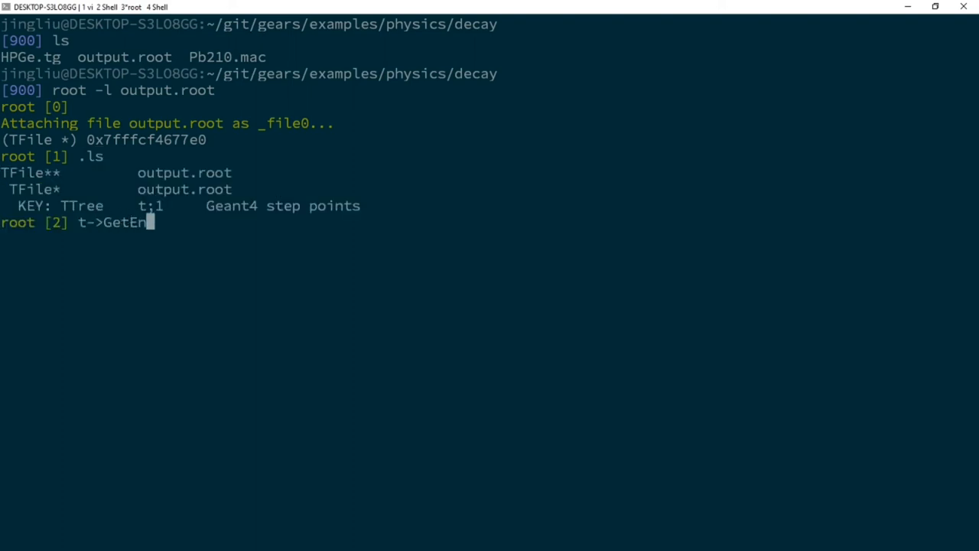
text(tries())
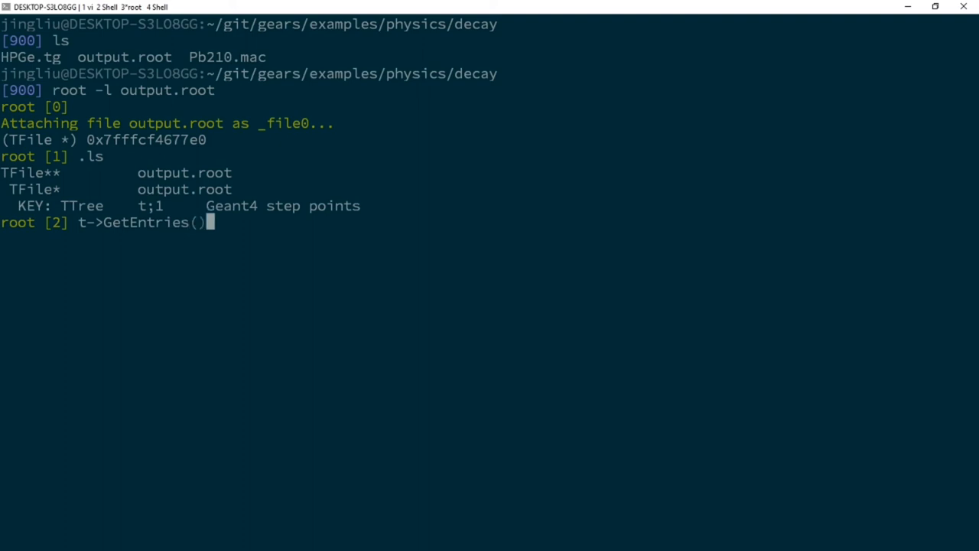
key(Return)
text(t->Scan("pdg:trk:pid:stp:de:dt/1e9:t/1e9","","colsize=10 precision=10"))
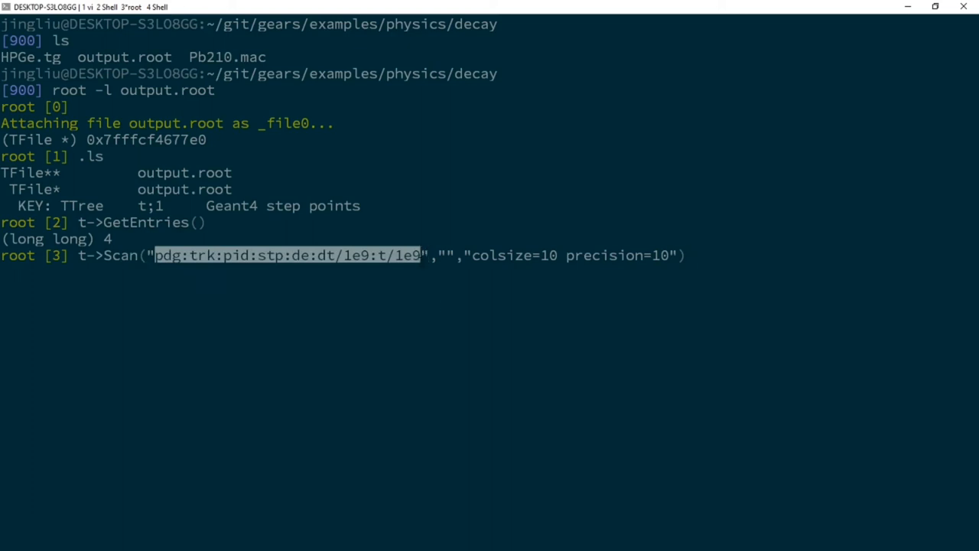
Step: Scan pdg, trk, pid, stp, de, dt and t values and page through all 38 rows
key(Return)
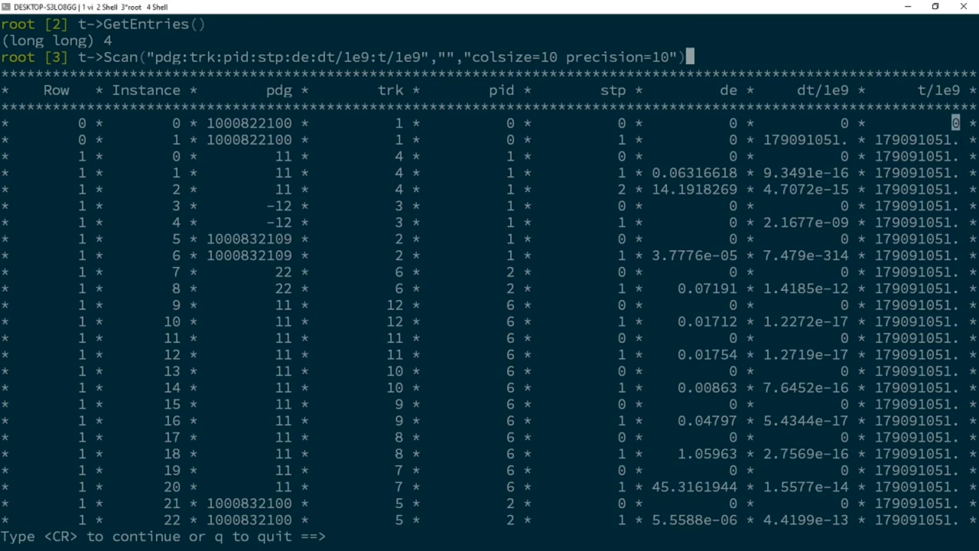
double_click(248, 122)
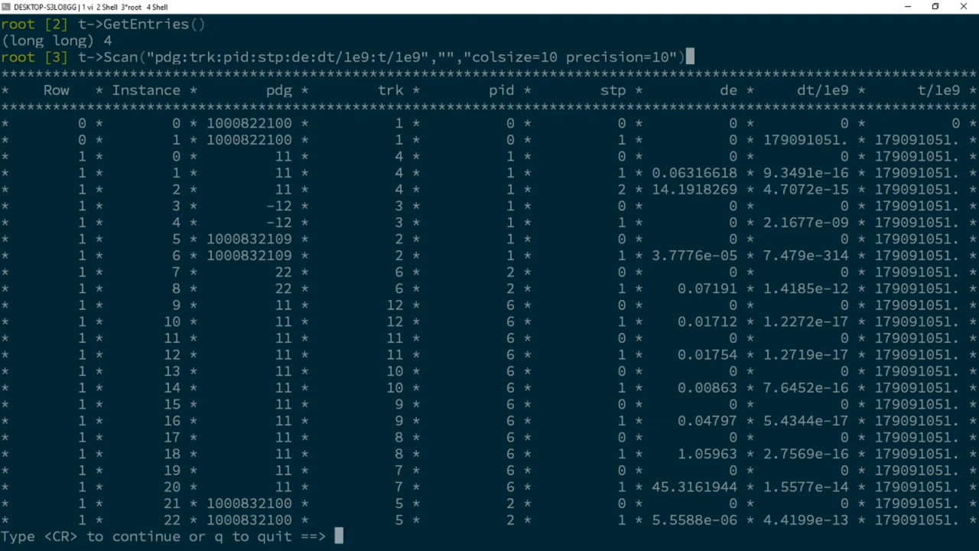
double_click(248, 238)
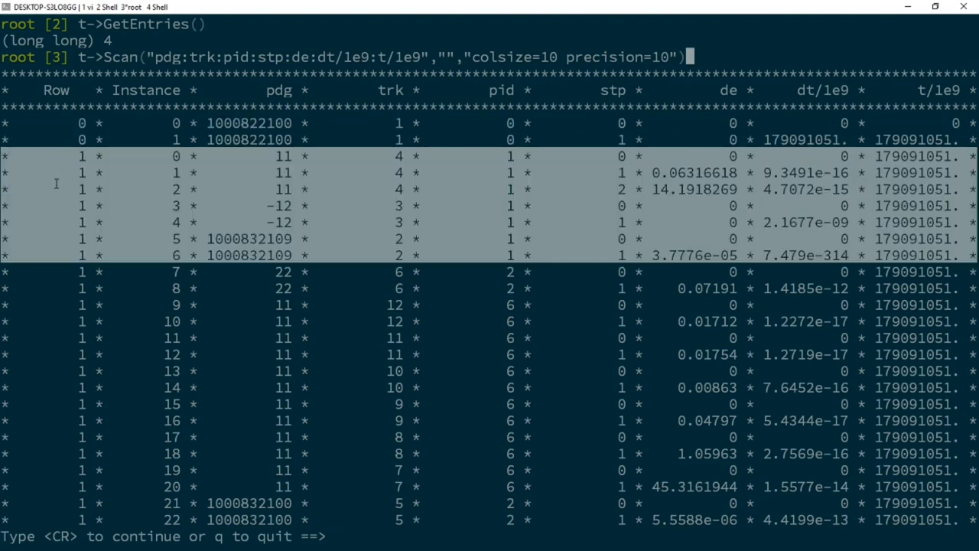
key(Return)
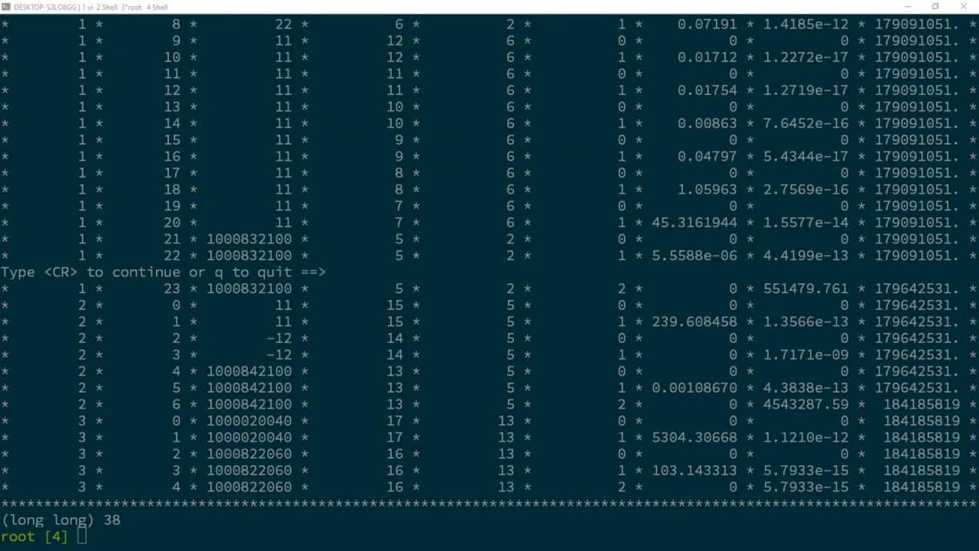